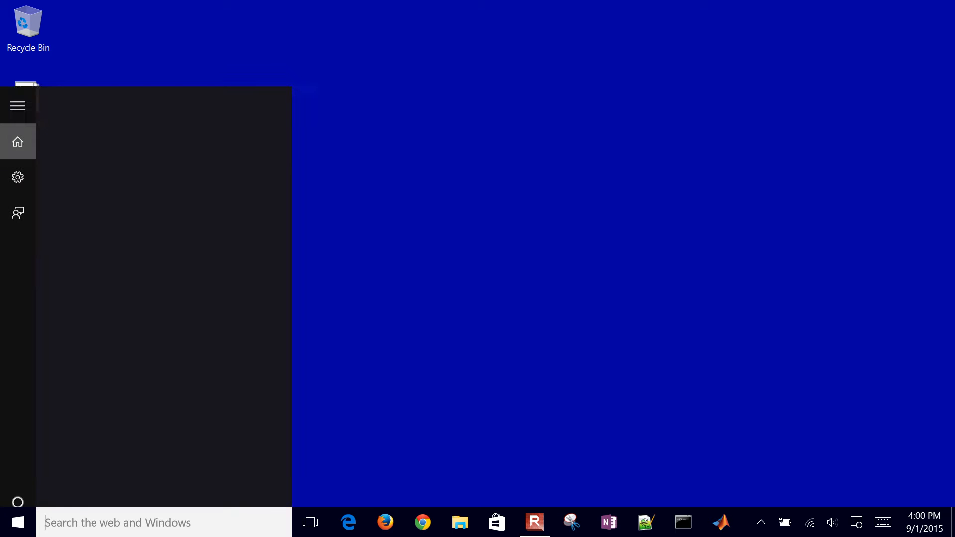
Step: Launch Excel 2013 from the Start search ('ex') and open a blank workbook
type("ex")
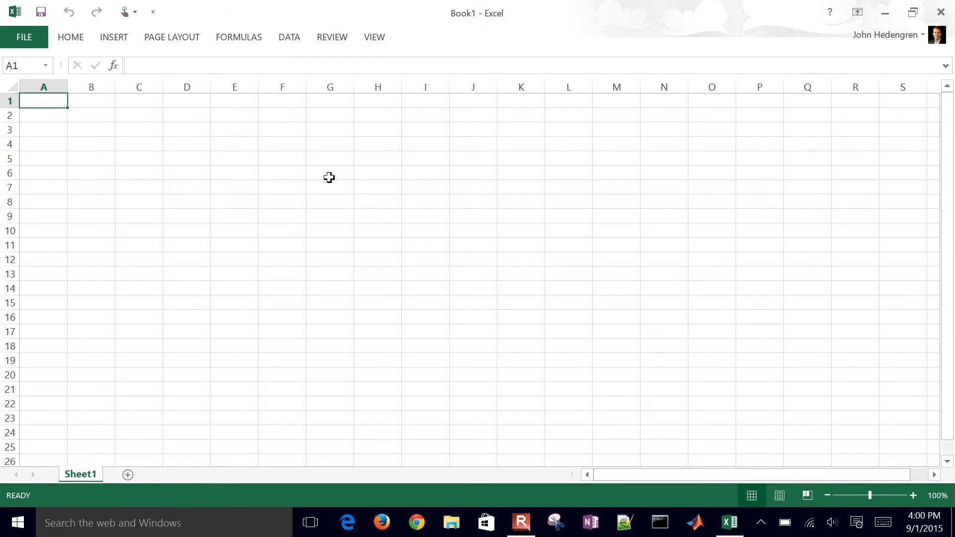
Step: Enter headers 'Country' in B2 and 'Millions of Tons of CO2' in C2
left_click(912, 495)
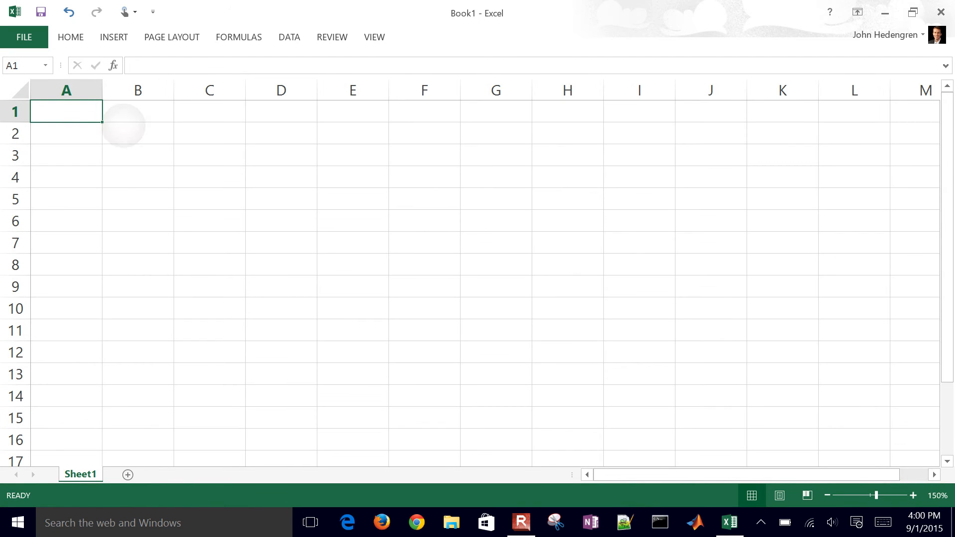
left_click(137, 132)
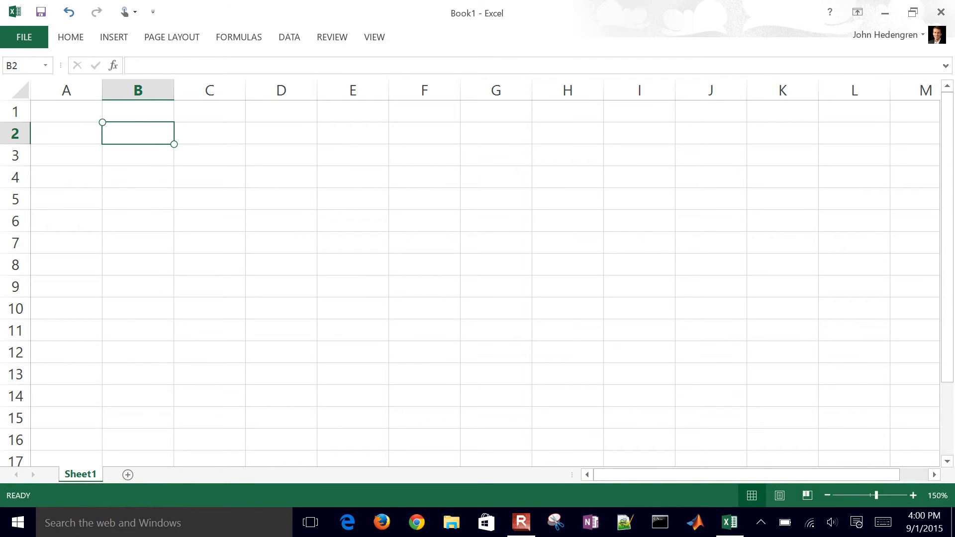
type("Country")
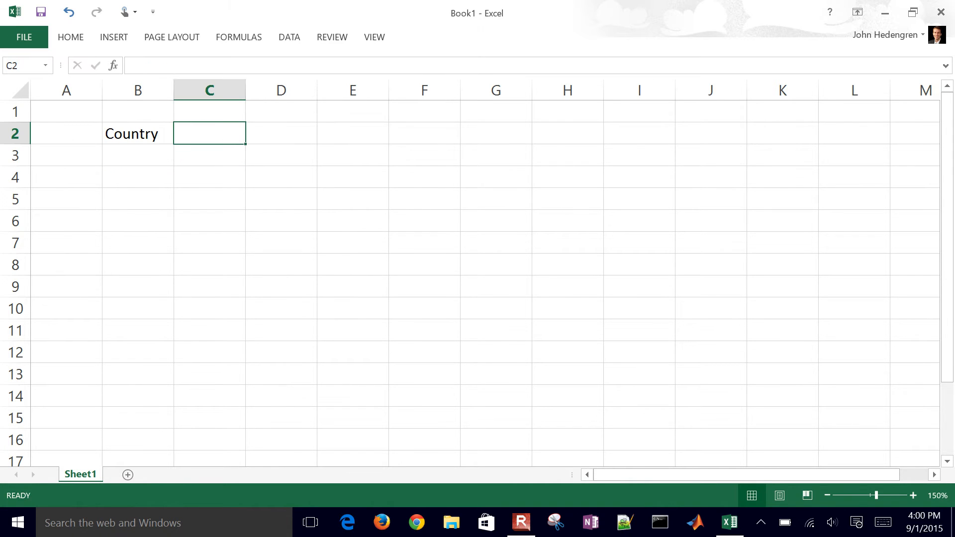
type("Million")
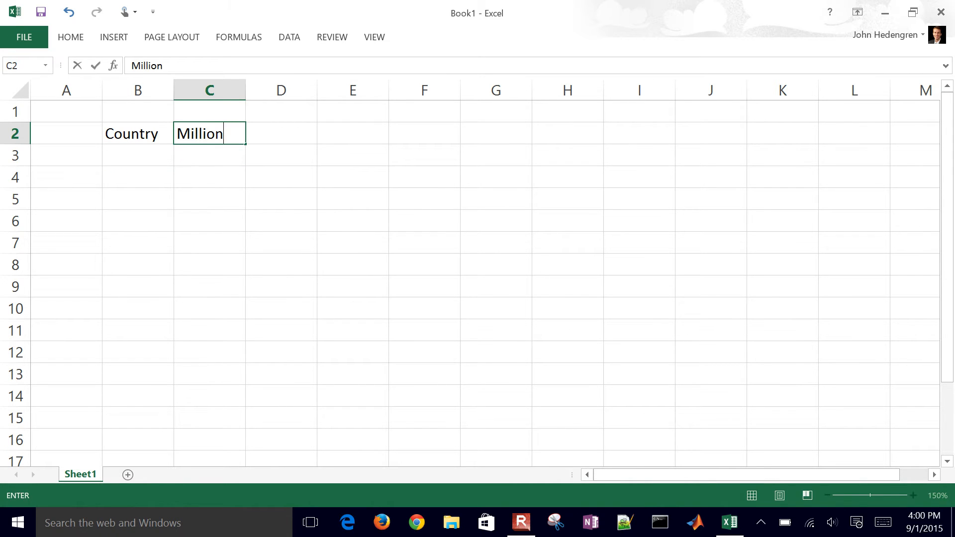
type("s of Tons of")
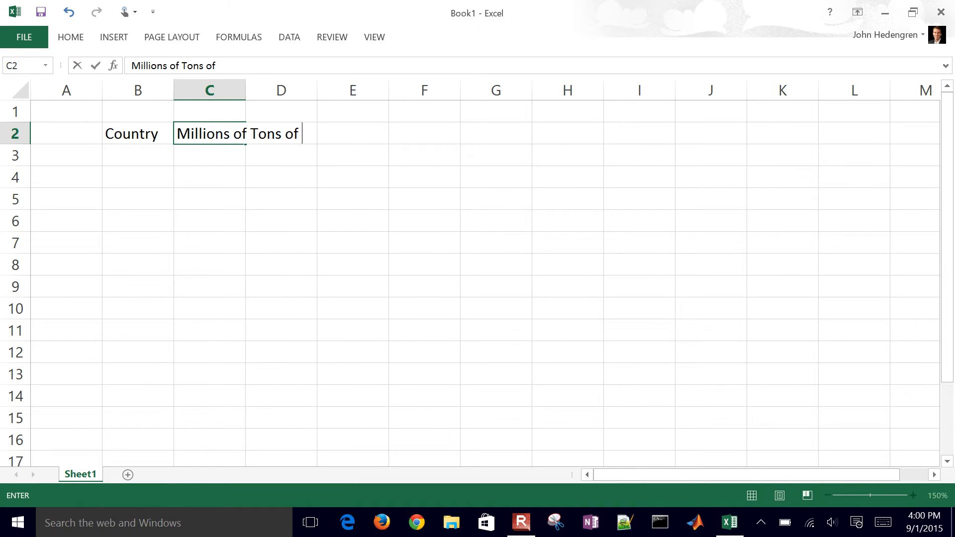
type("CO2")
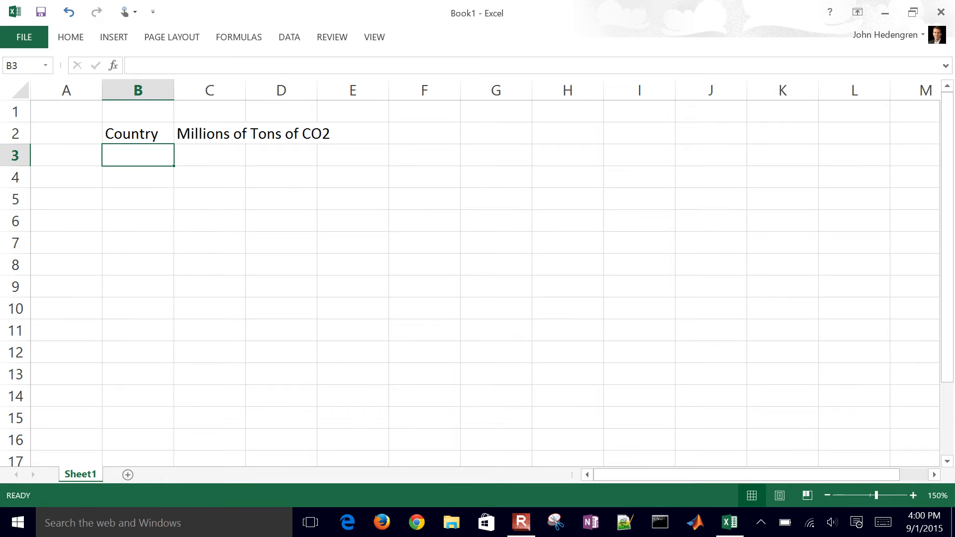
Step: List USA, China, India, Russia and Japan in B3:B7
type("USA")
left_click(138, 177)
type("China")
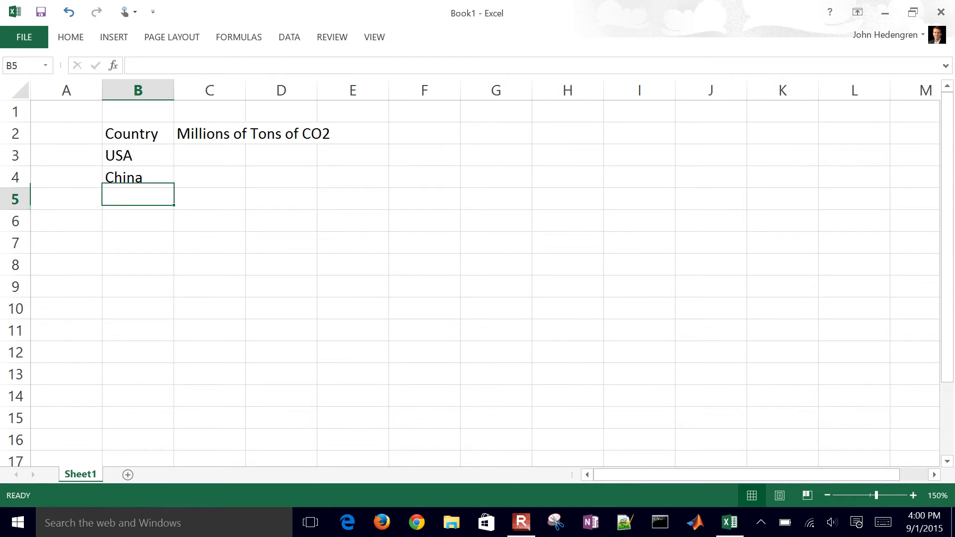
type("India")
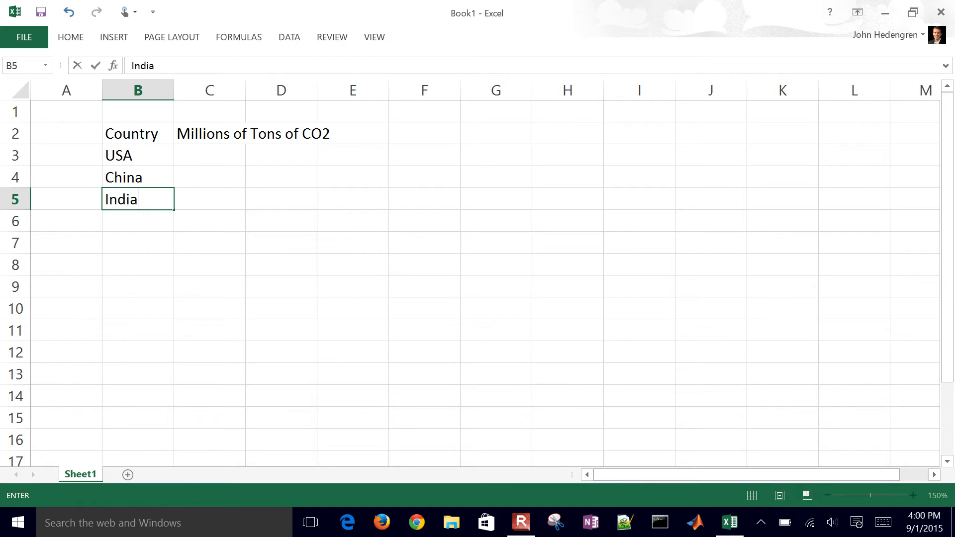
type("Russia")
left_click(138, 243)
type("Japan")
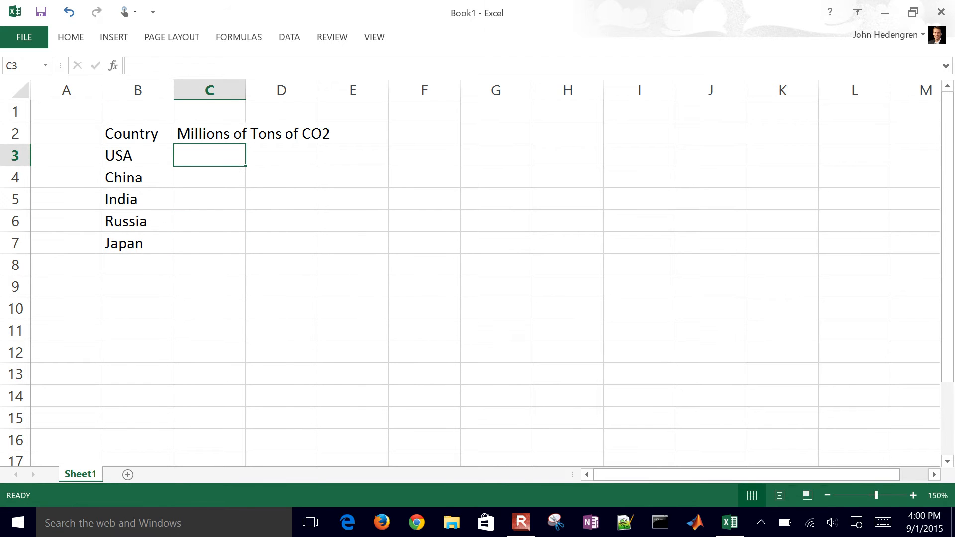
Step: Enter 6144.9, 8332.5, 1707.5, 1700.2, 1308.4 in C3:C7 and bold headers B2:C2
type("61")
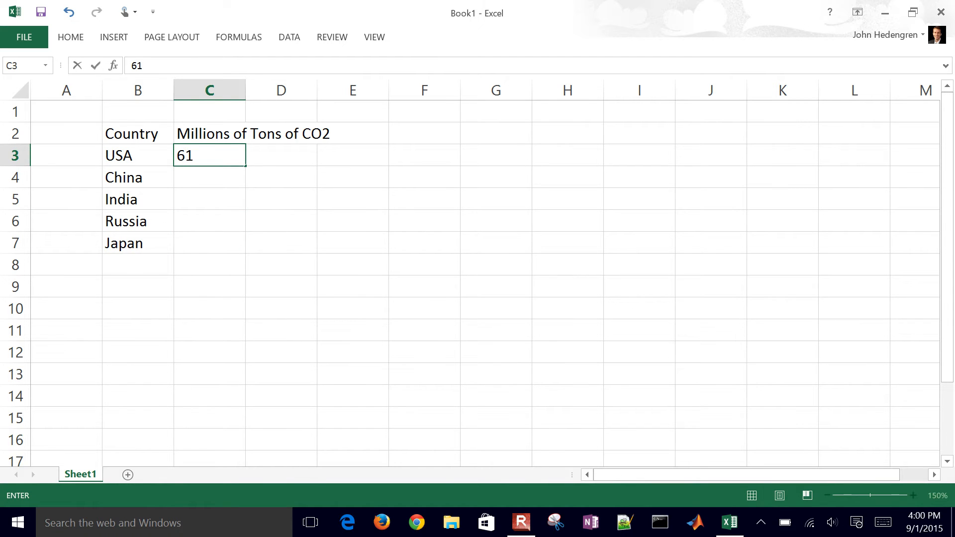
key("enter")
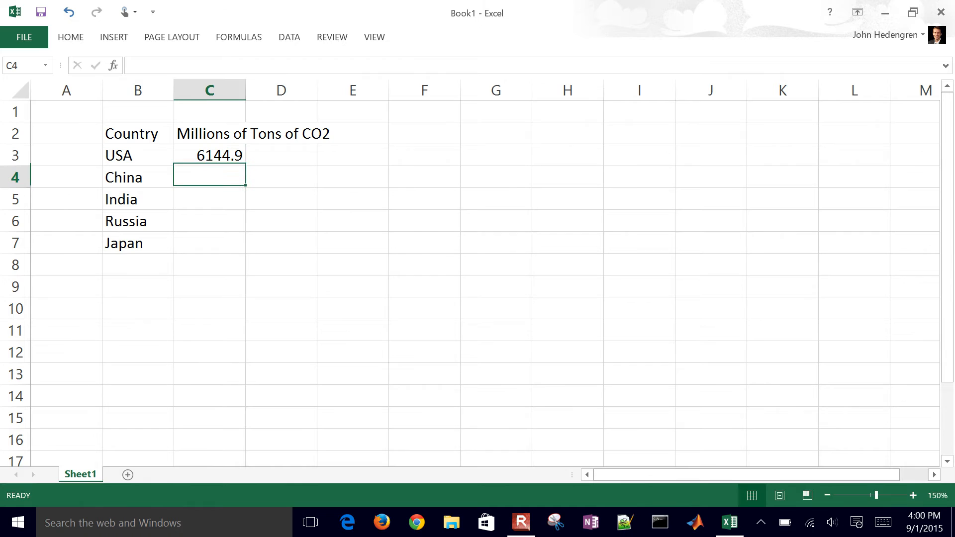
type("8332.5")
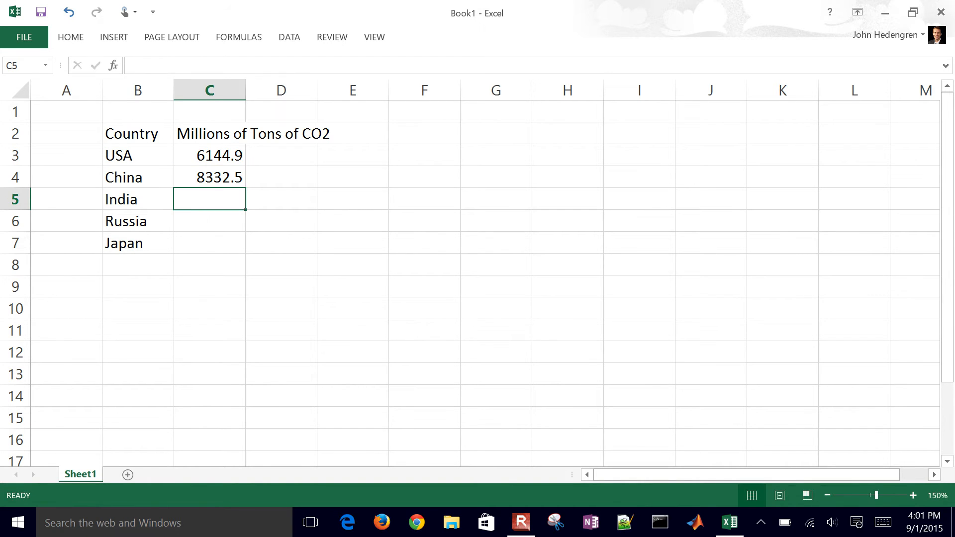
type("1707.5")
left_click(209, 221)
type("100.")
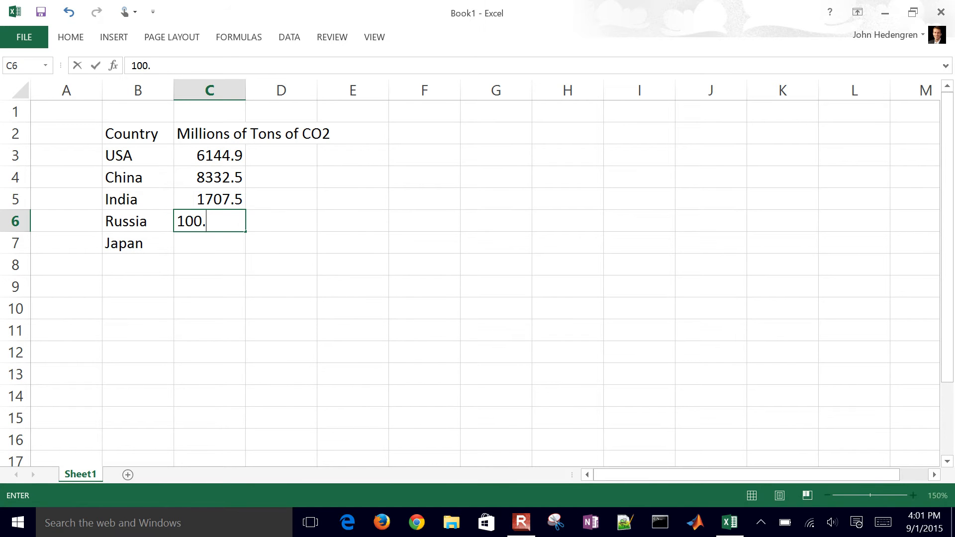
type("1700")
left_click(210, 242)
type("1308.4")
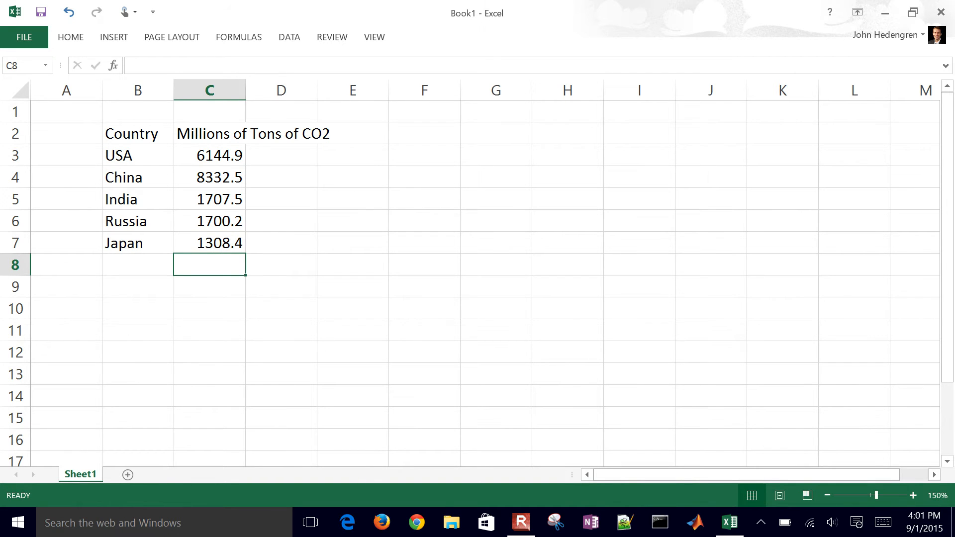
left_click(137, 133)
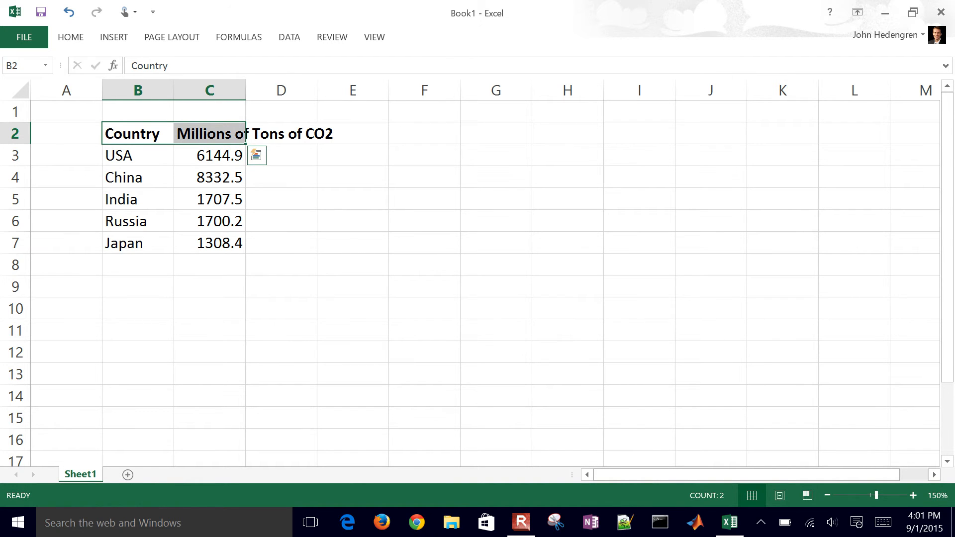
Step: Underline headers B2:C2 and widen column C to fit 'Millions of Tons of CO2'
left_click(137, 133)
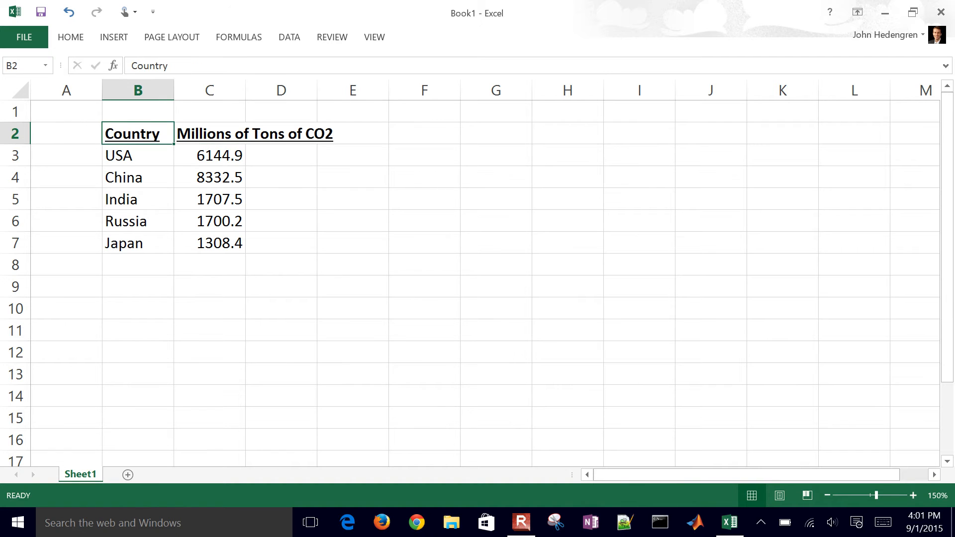
mouse_move(242, 90)
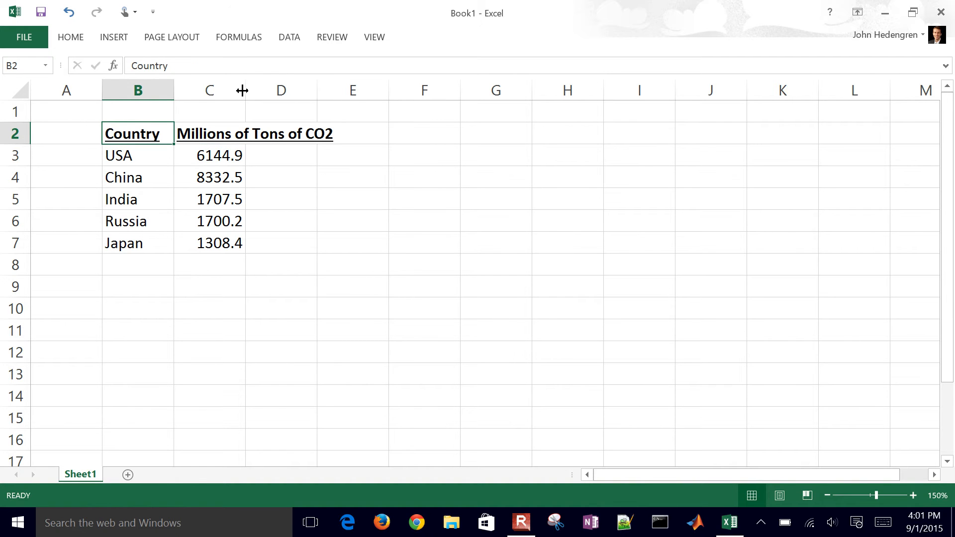
left_click_drag(242, 90, 340, 90)
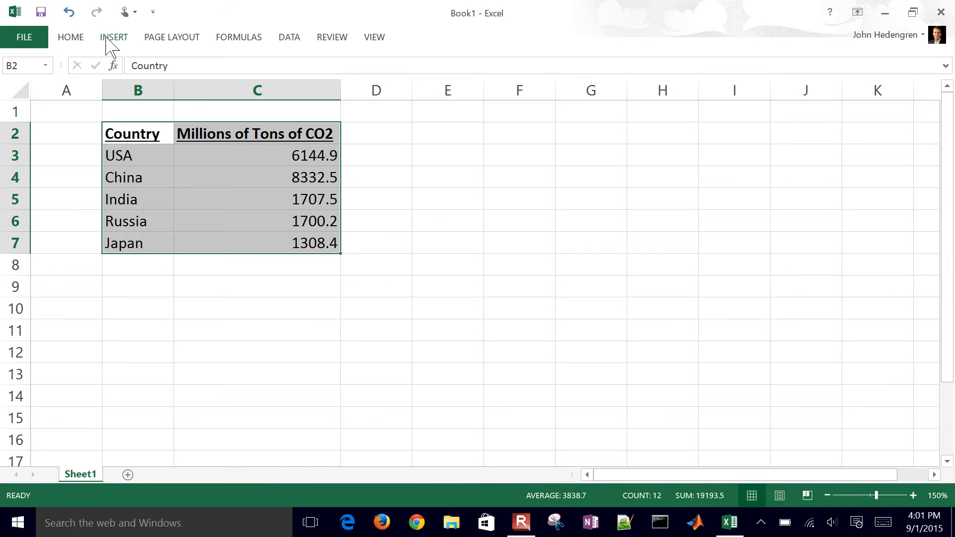
Step: Insert a 2-D pie chart of the CO2 emissions beside the table
left_click(114, 37)
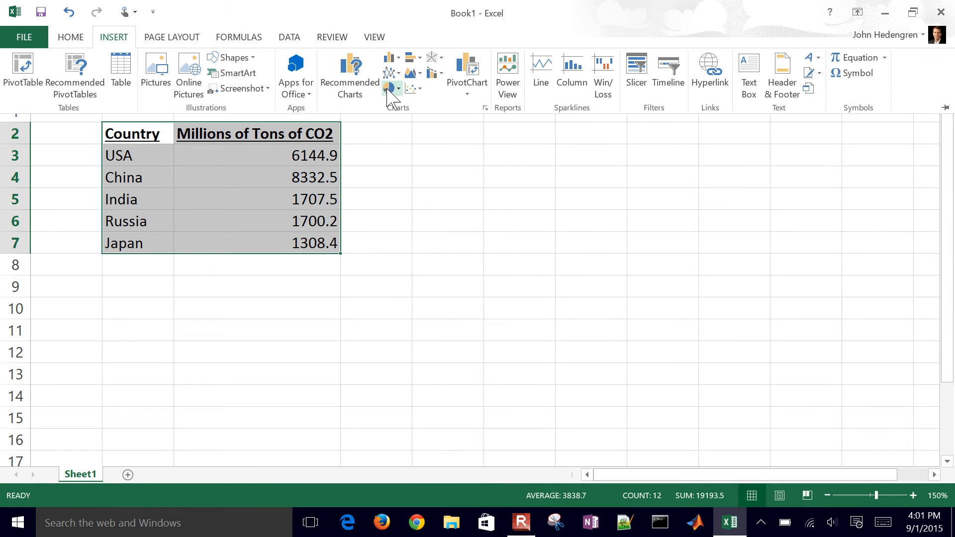
left_click(390, 88)
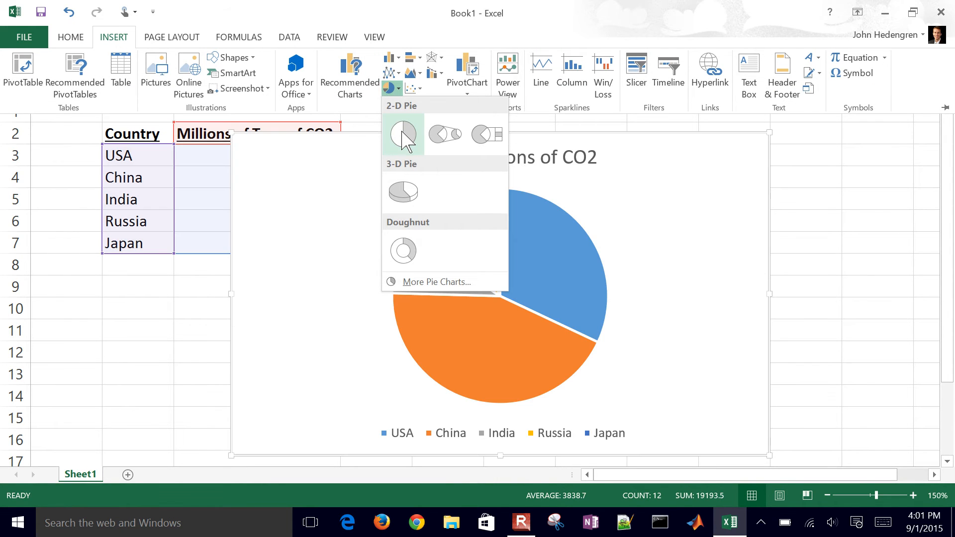
left_click(402, 133)
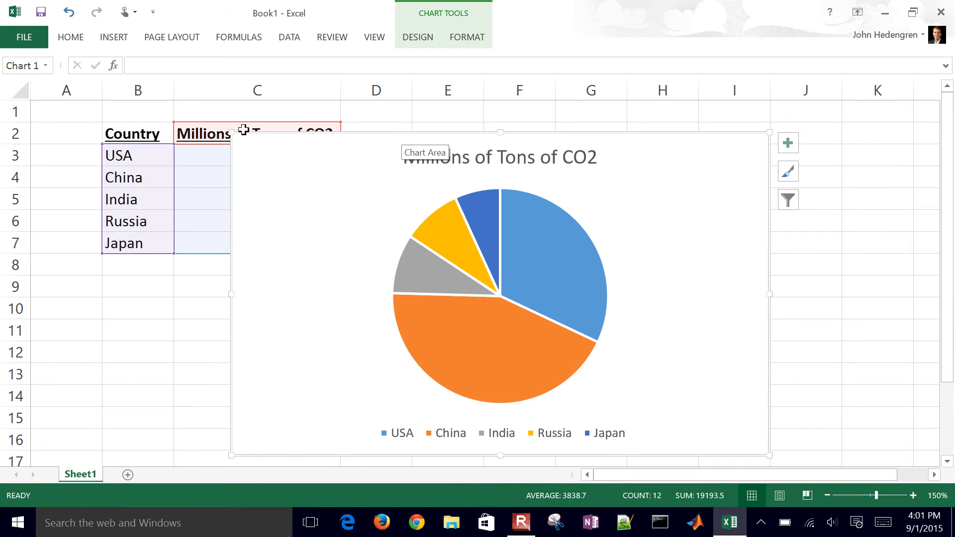
mouse_move(233, 142)
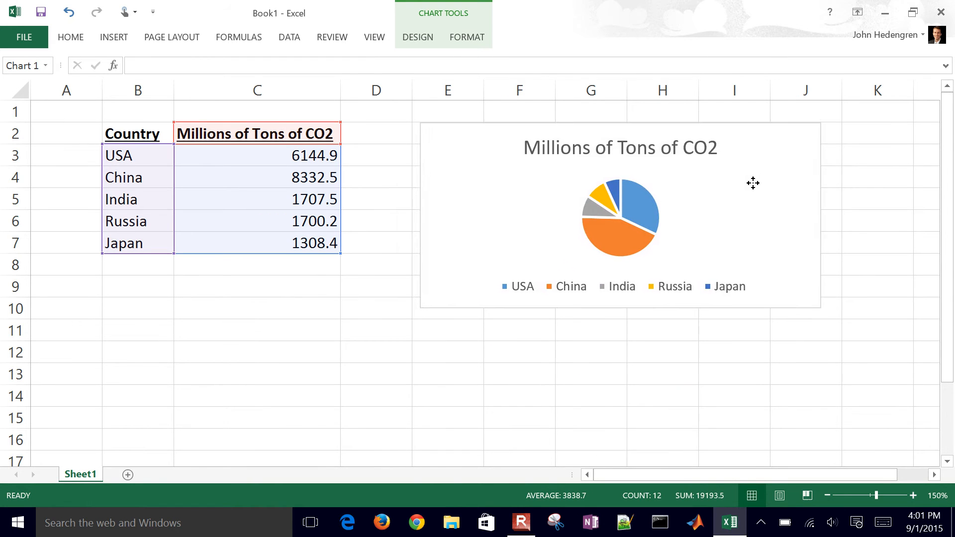
left_click(661, 330)
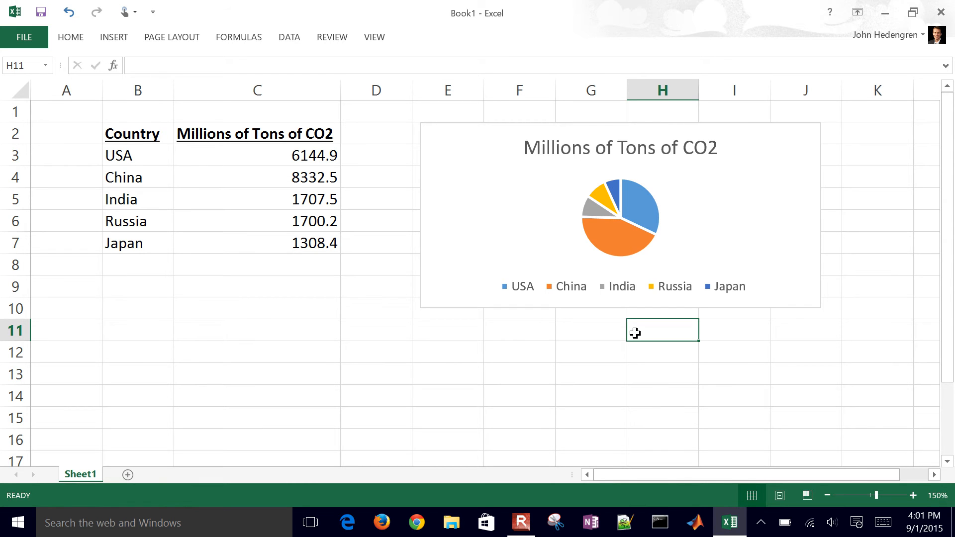
mouse_move(218, 312)
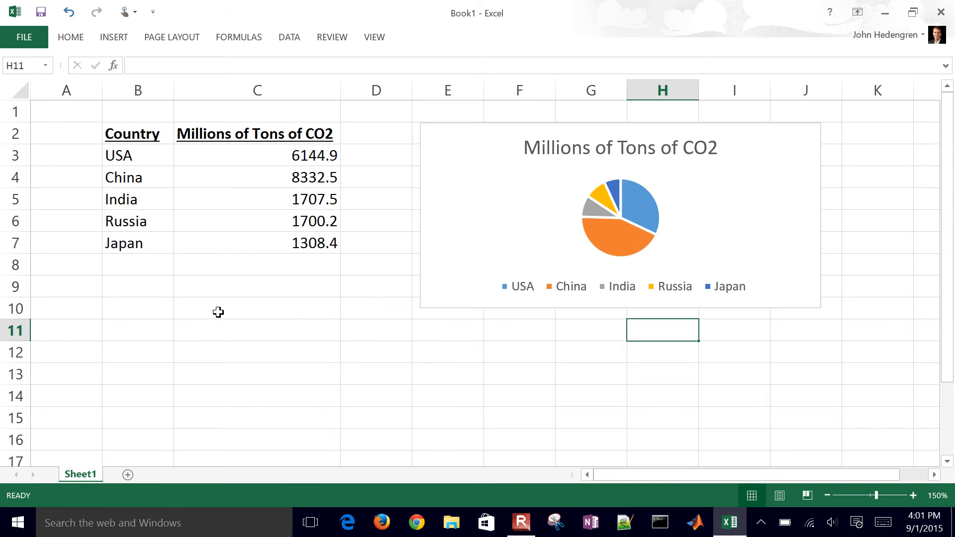
Step: Enter 'Lookup' in B9 and 'China' in B10, and underline the Lookup heading
left_click(137, 308)
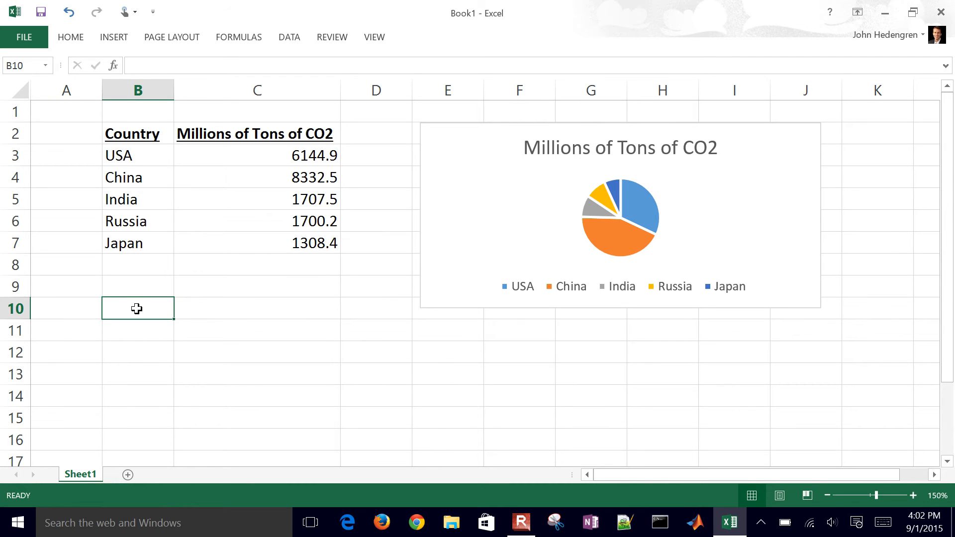
type("Lookup")
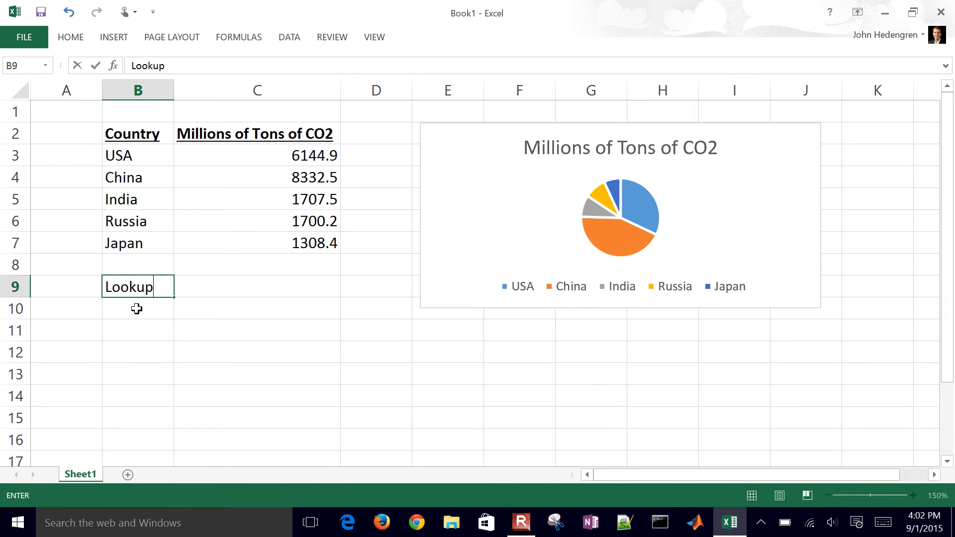
type("China")
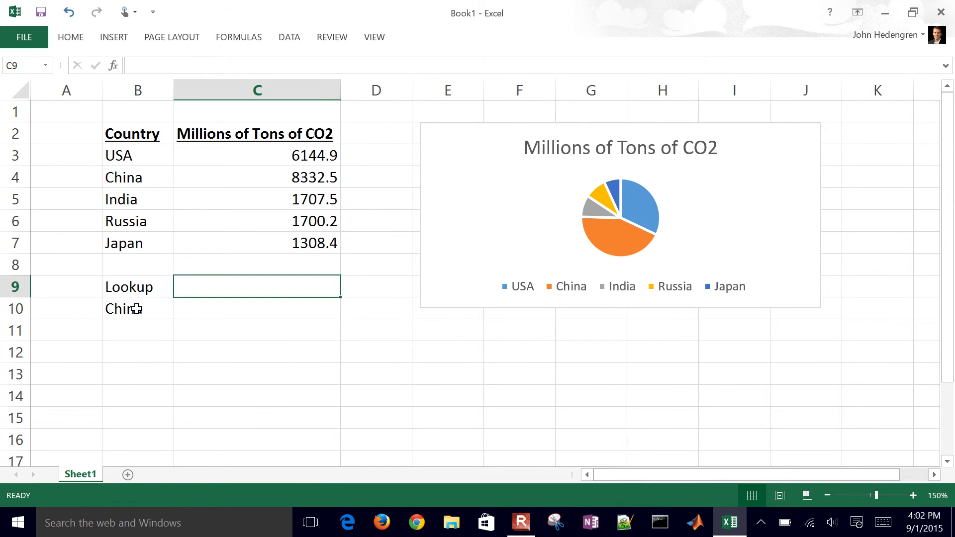
left_click(137, 287)
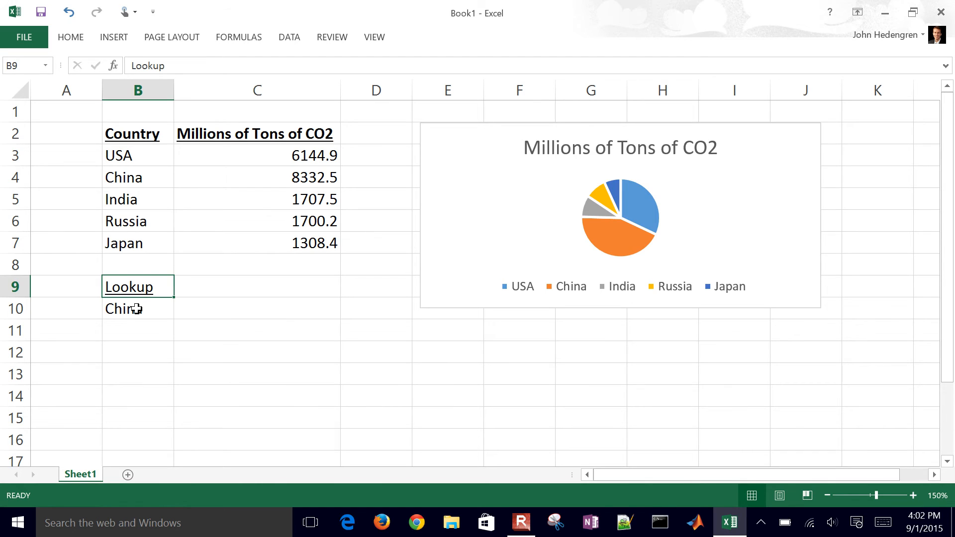
left_click(256, 287)
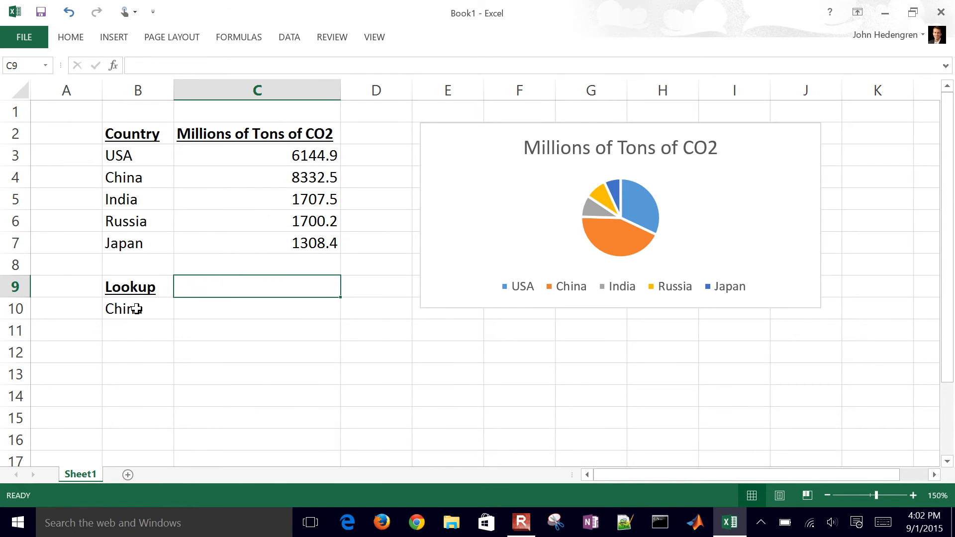
left_click(256, 308)
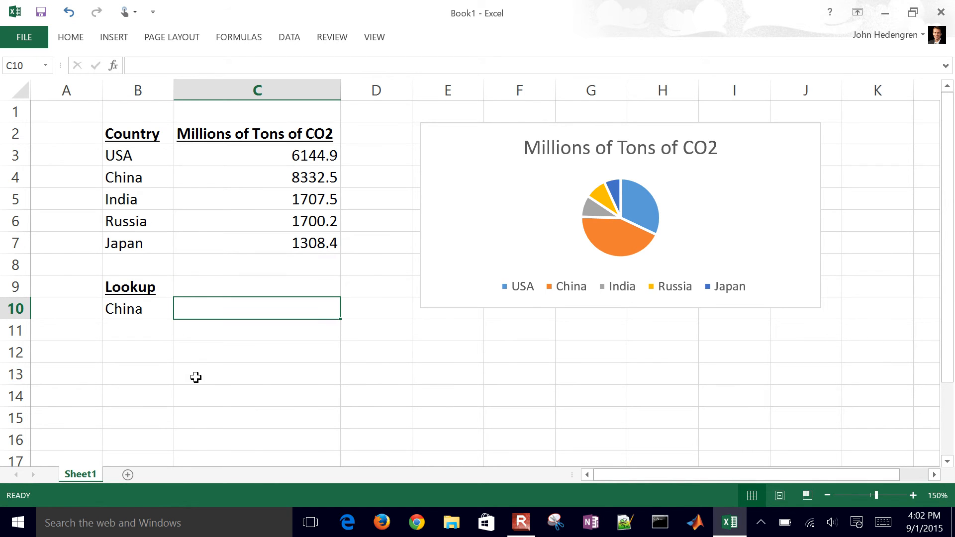
Step: Begin =VLOOKUP( in C10 using China in B10 as the lookup value
type("=v")
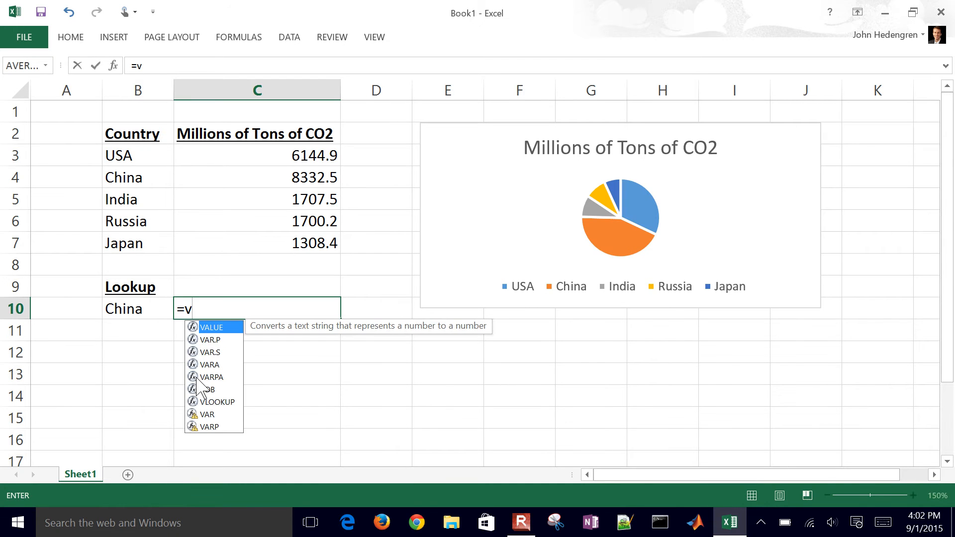
type("lookup(")
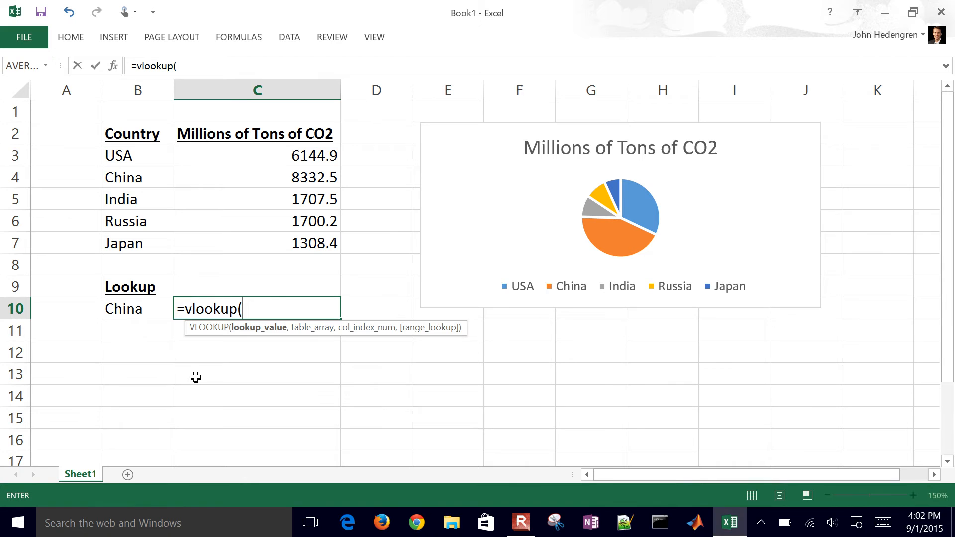
left_click(124, 309)
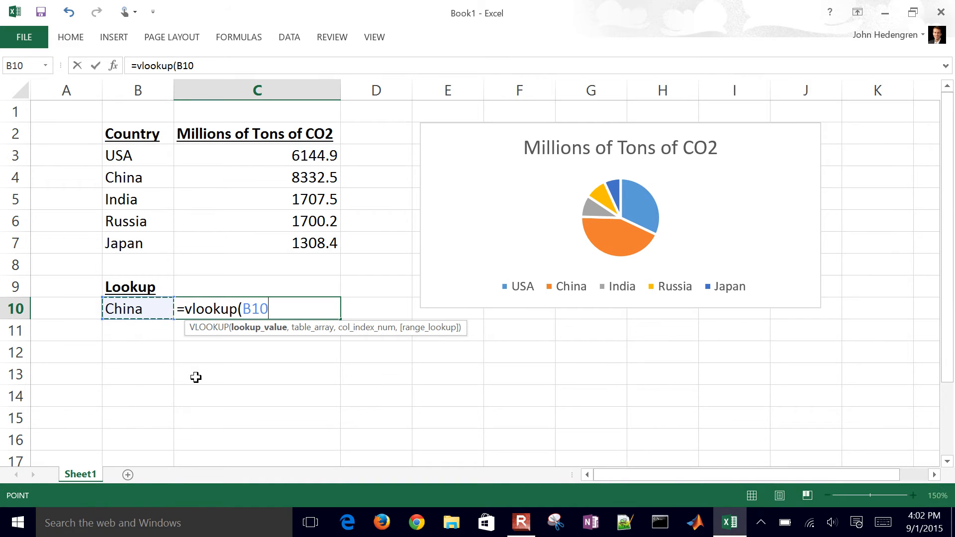
type(",")
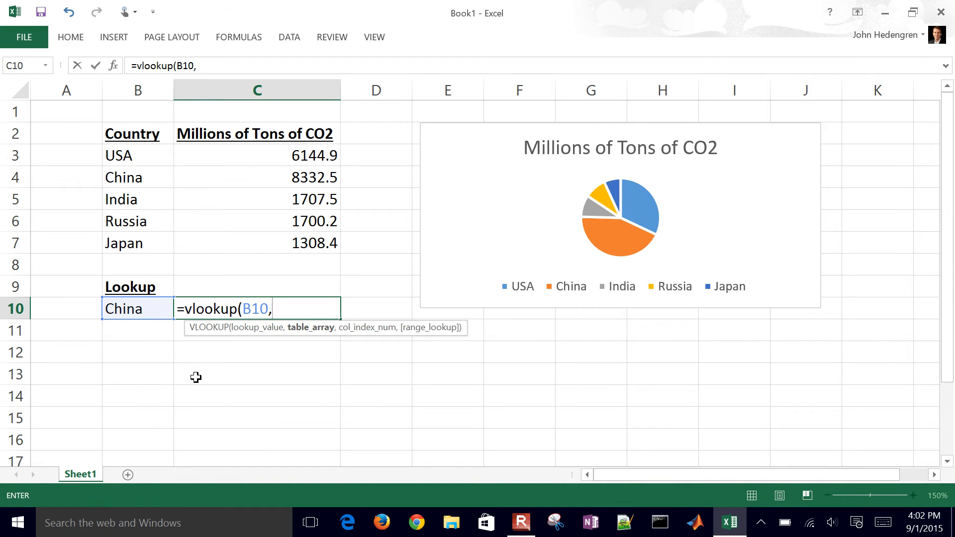
mouse_move(253, 333)
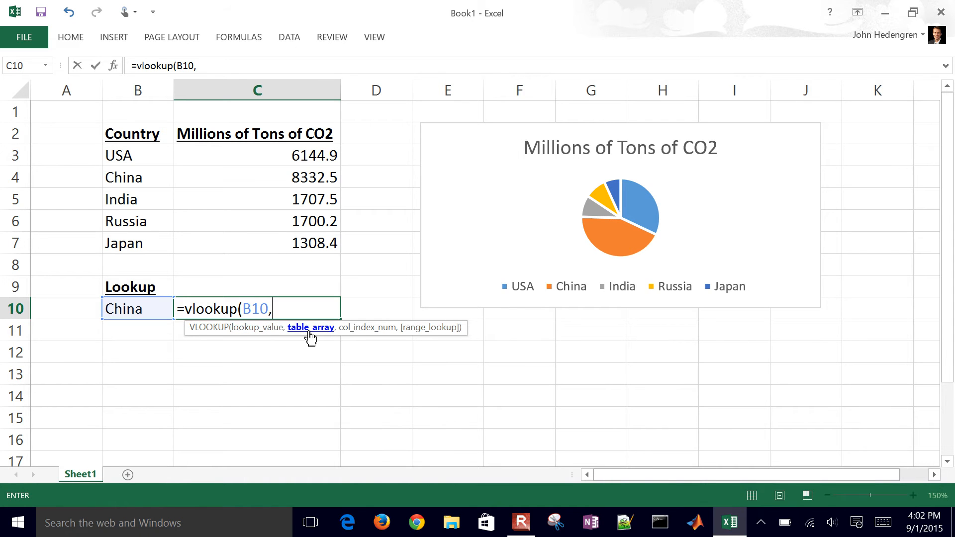
mouse_move(418, 333)
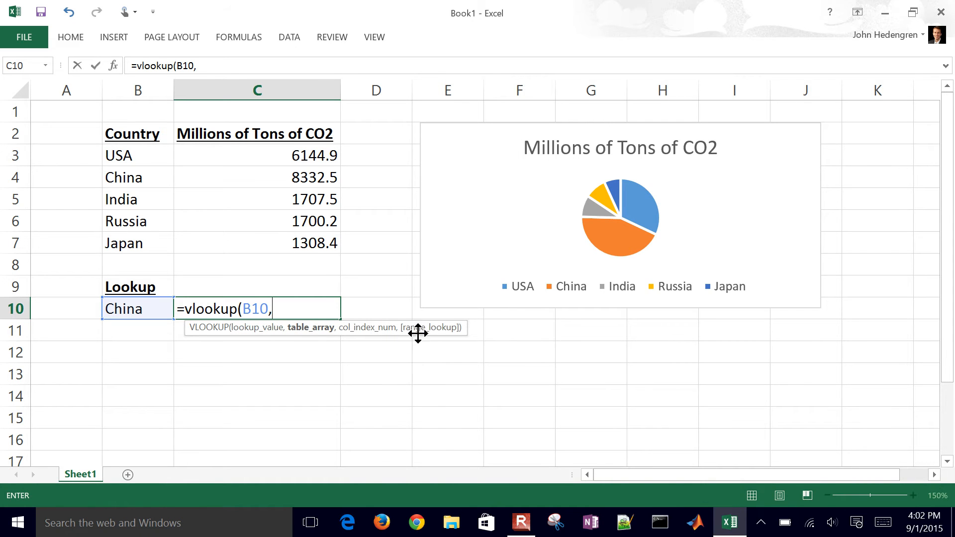
mouse_move(442, 334)
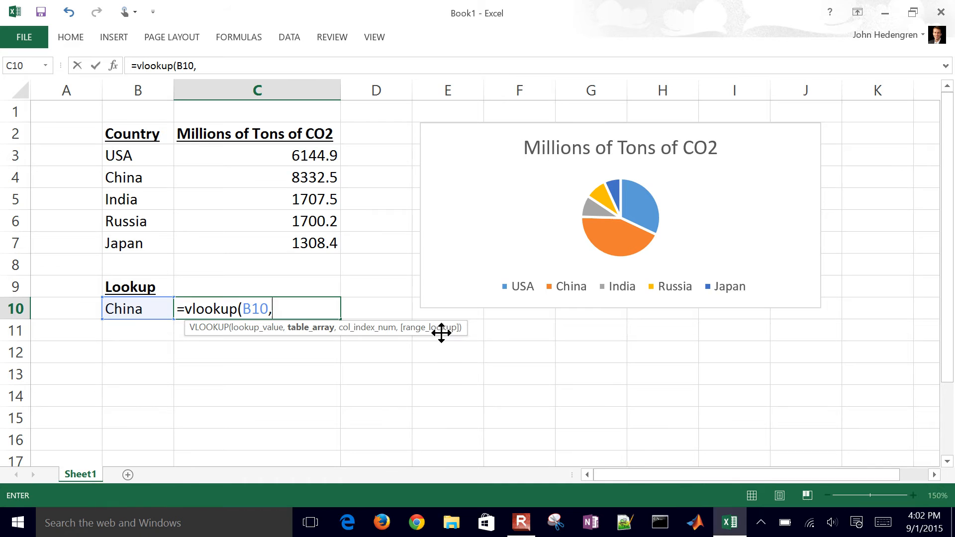
mouse_move(393, 340)
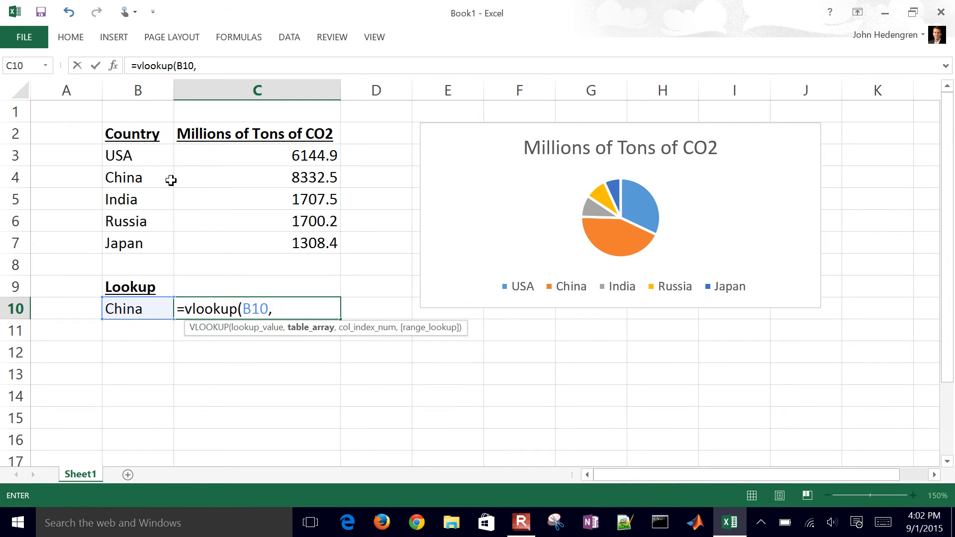
mouse_move(119, 156)
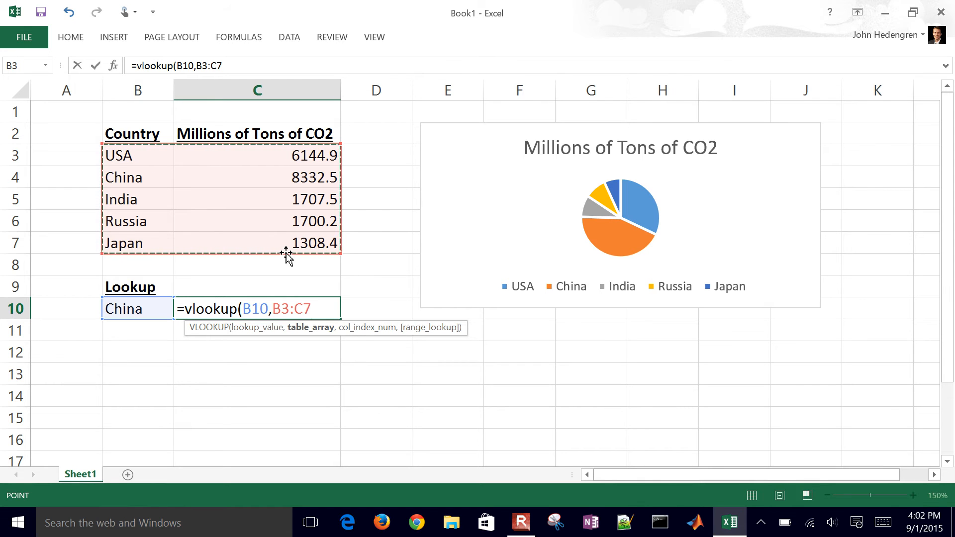
Step: Make the table array absolute ($B$3:$C$7) and set column index 2
key("f4")
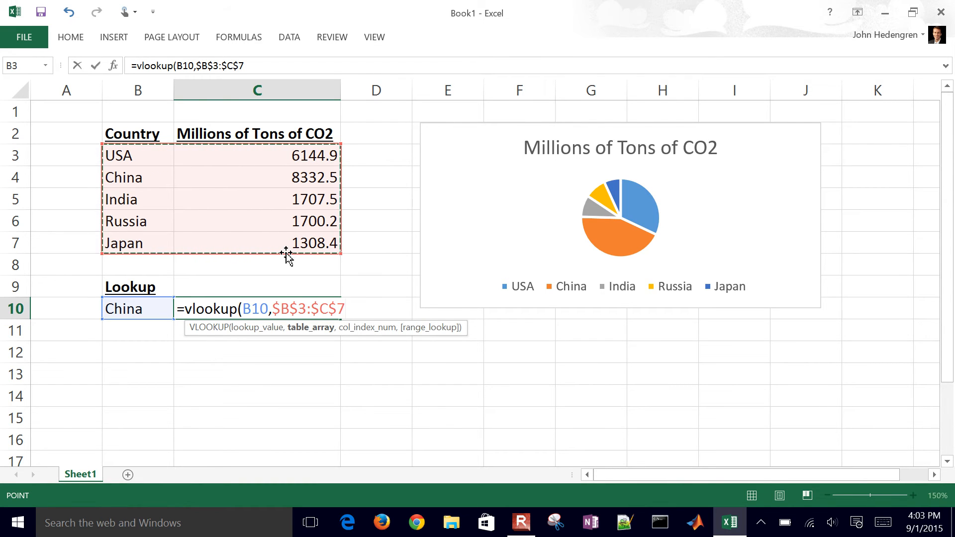
type(",")
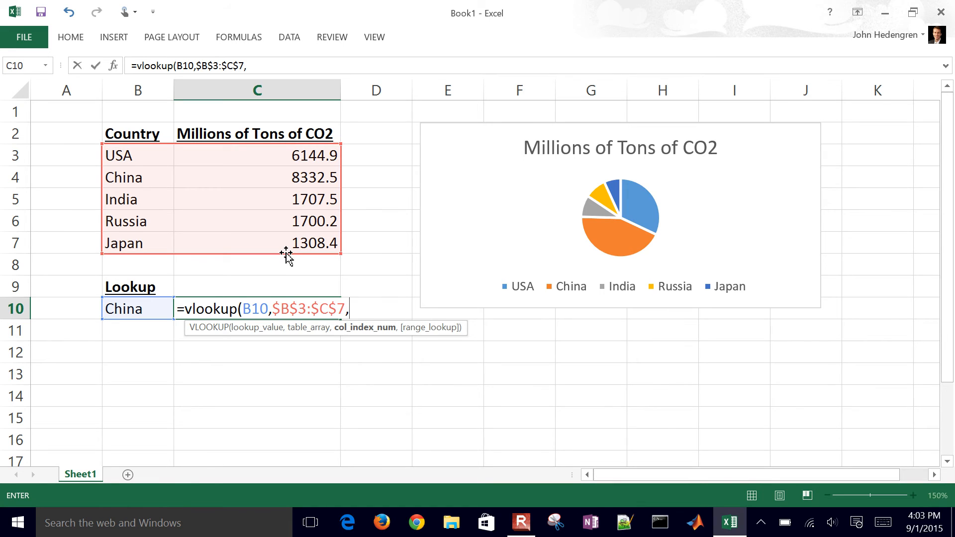
type("2")
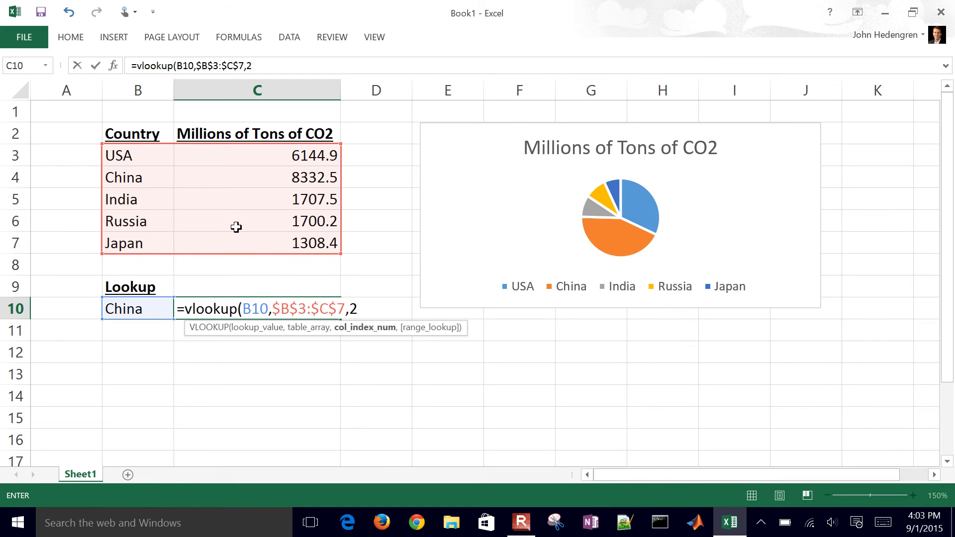
mouse_move(253, 172)
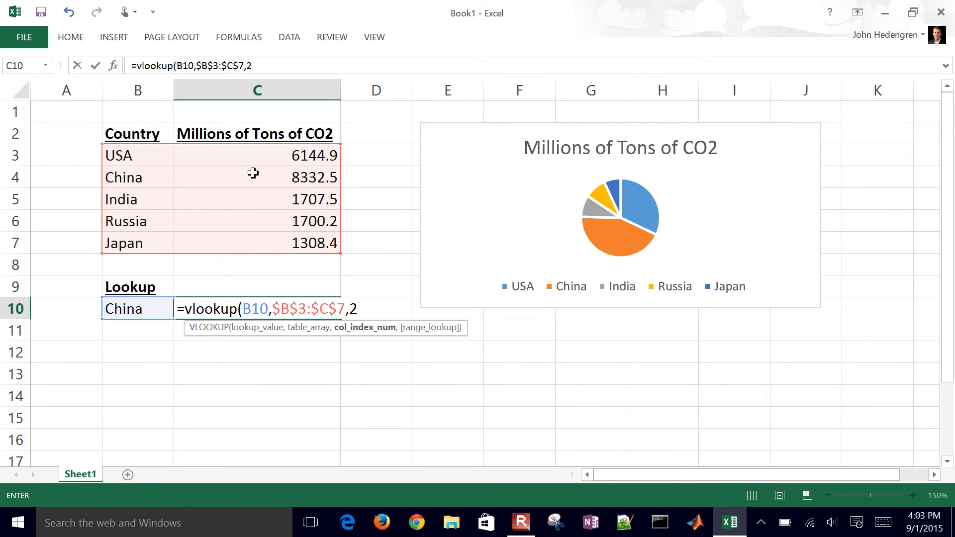
mouse_move(143, 191)
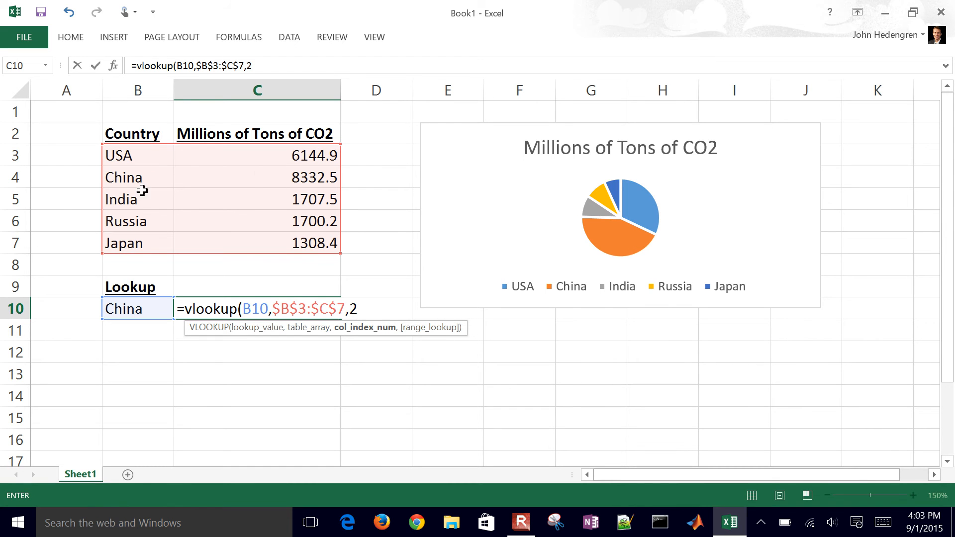
mouse_move(277, 139)
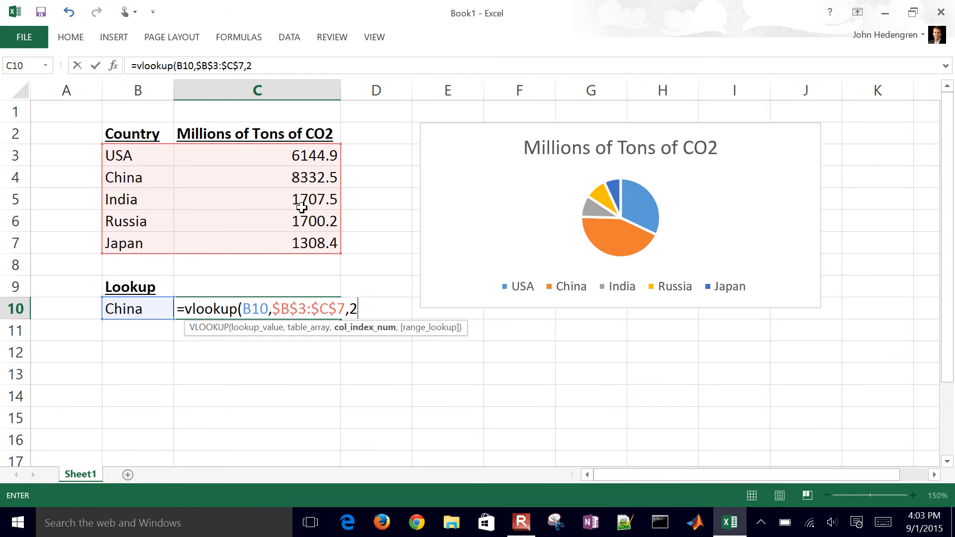
mouse_move(369, 128)
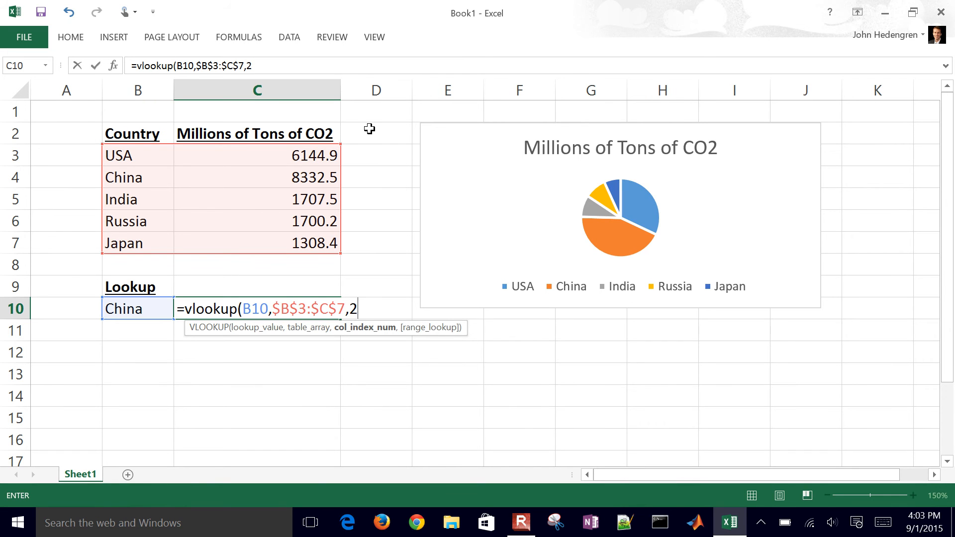
mouse_move(363, 198)
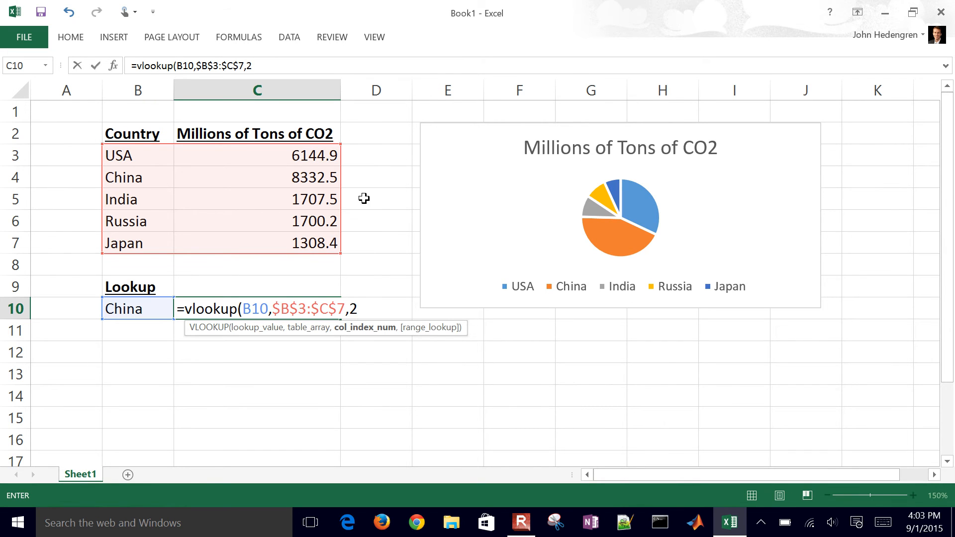
mouse_move(372, 310)
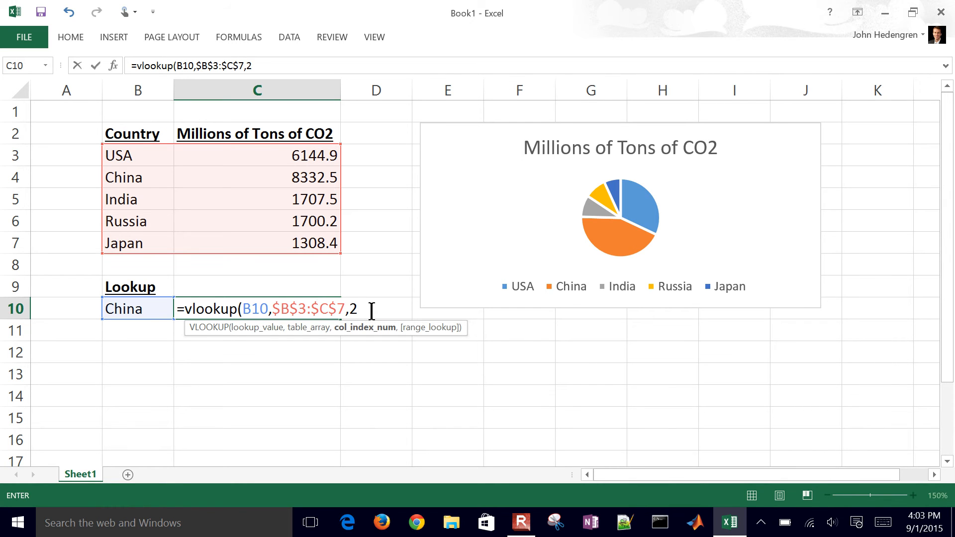
Step: Complete =VLOOKUP(B10,$B$3:$C$7,2,FALSE) in C10, returning 8332.5 for China
type(",")
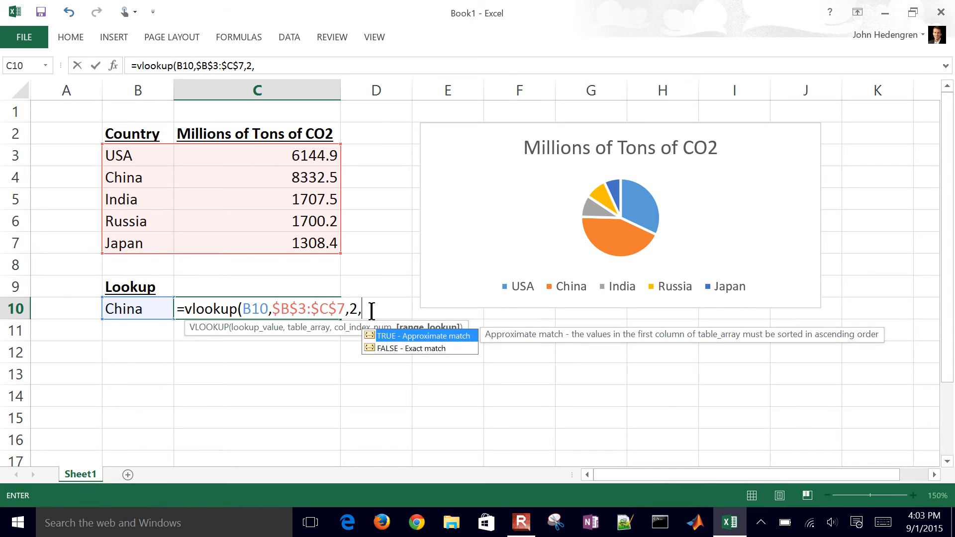
mouse_move(419, 348)
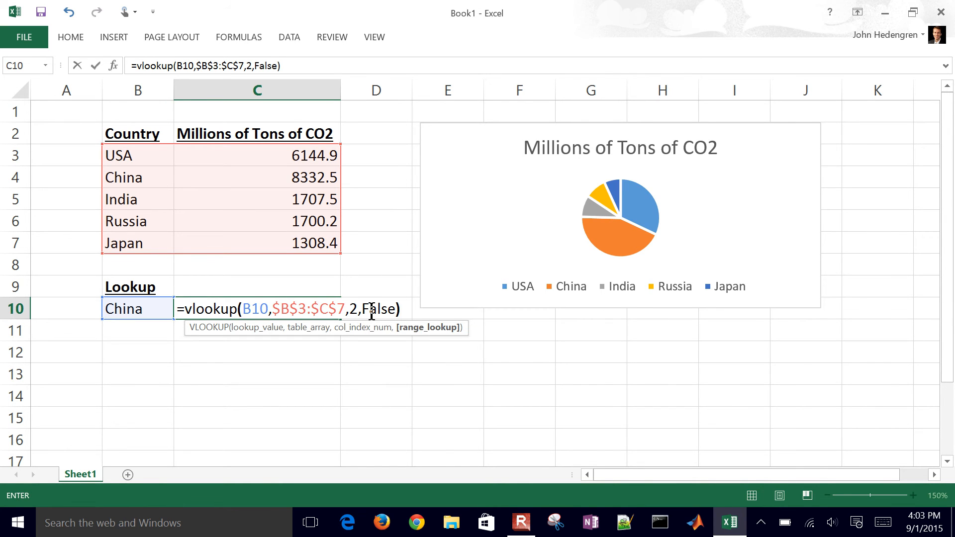
key("Return")
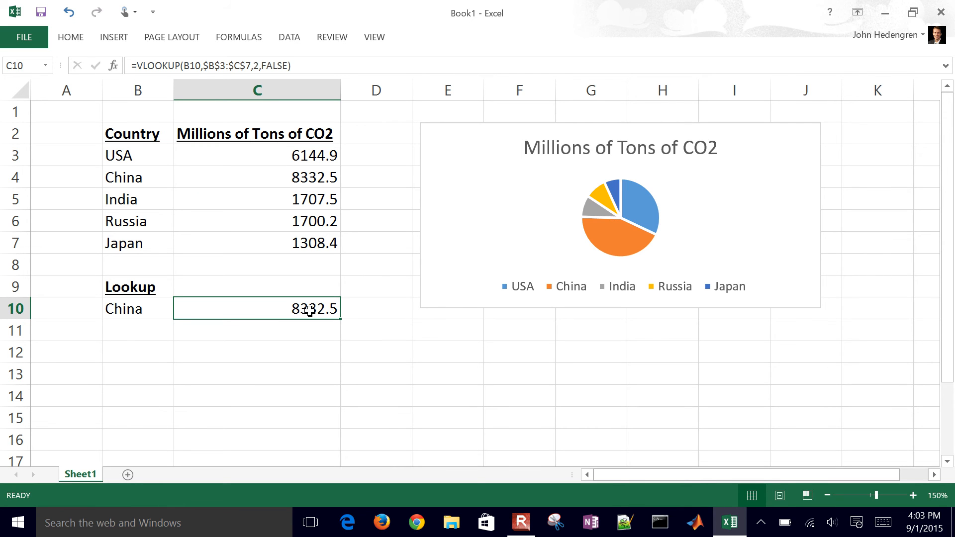
type("Finland")
left_click(138, 353)
type("USA")
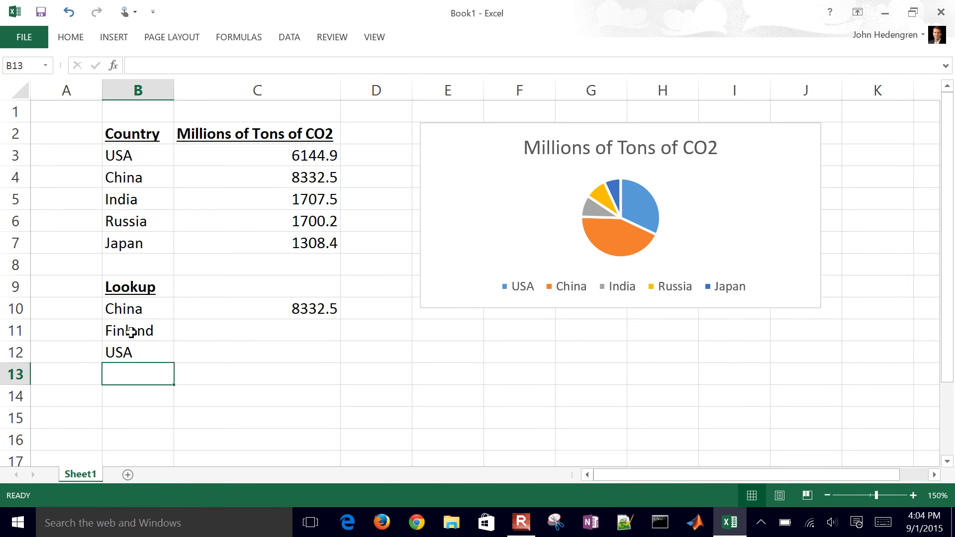
Step: Fill the VLOOKUP down to C12 and check results: #N/A for Finland, 6144.9 for USA
left_click(256, 308)
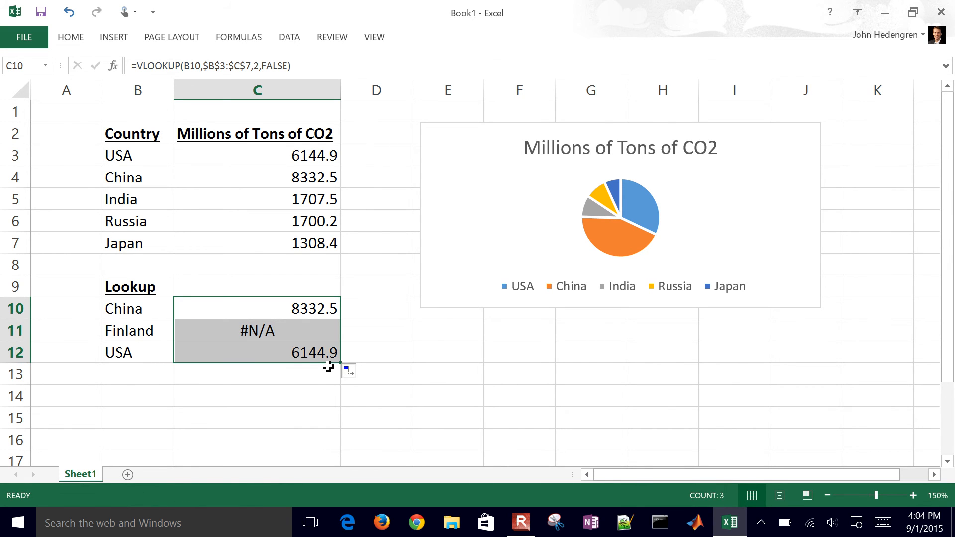
left_click(256, 352)
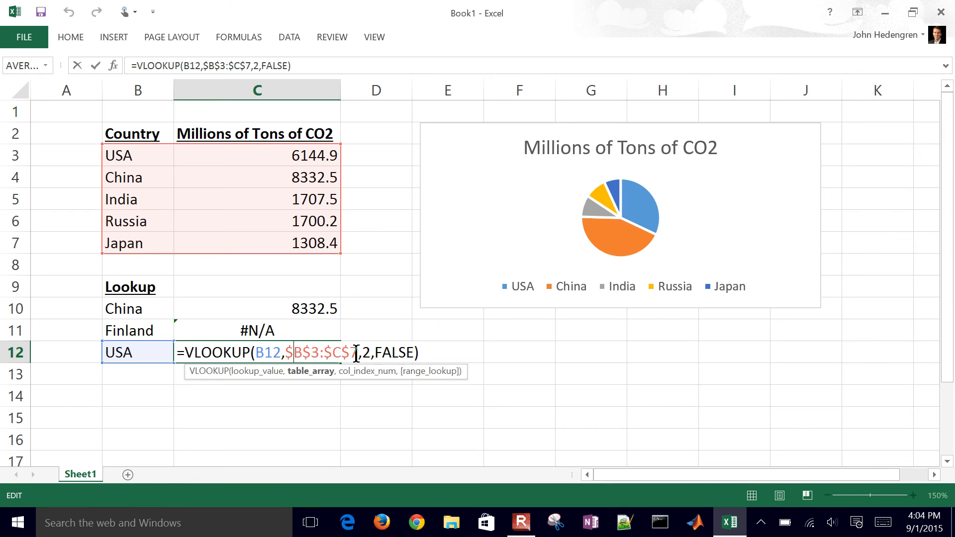
key("Return")
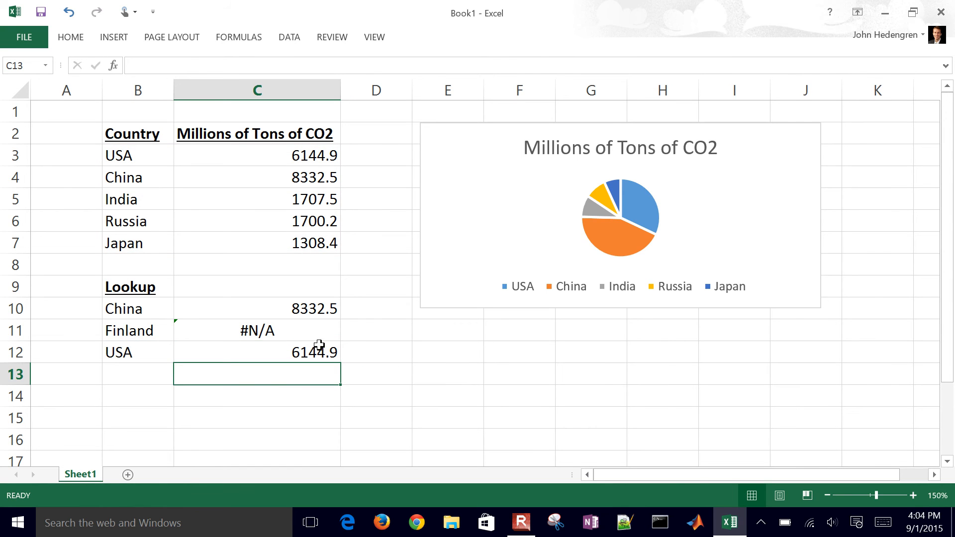
left_click(257, 330)
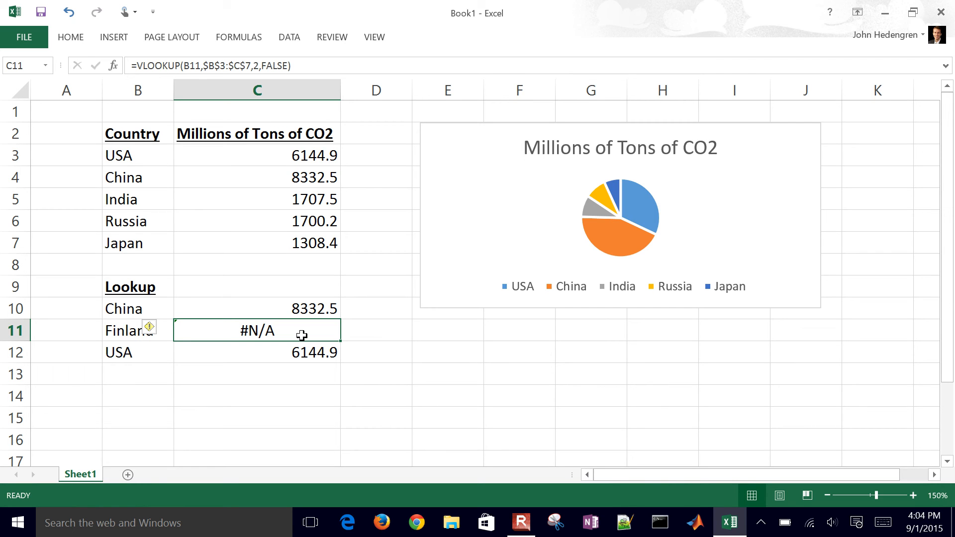
double_click(256, 330)
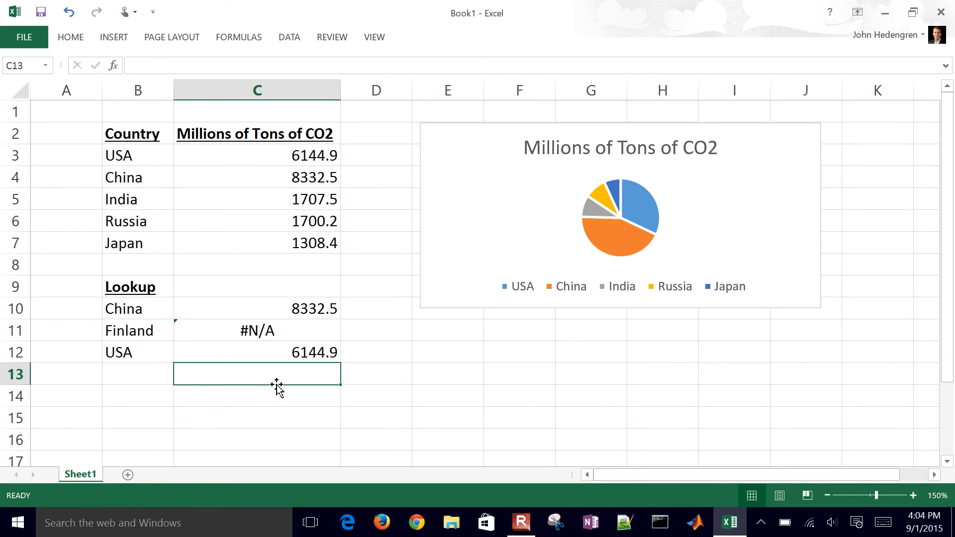
mouse_move(127, 152)
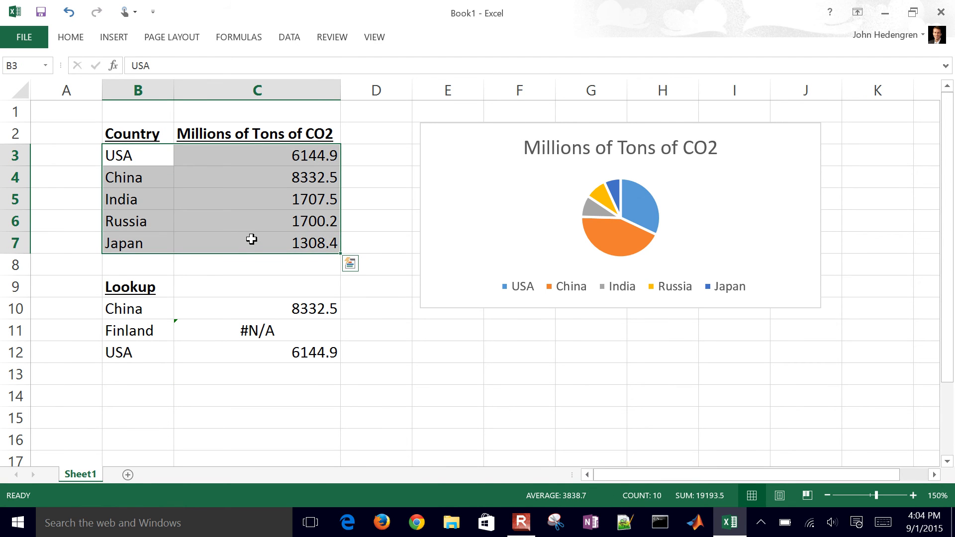
mouse_move(289, 37)
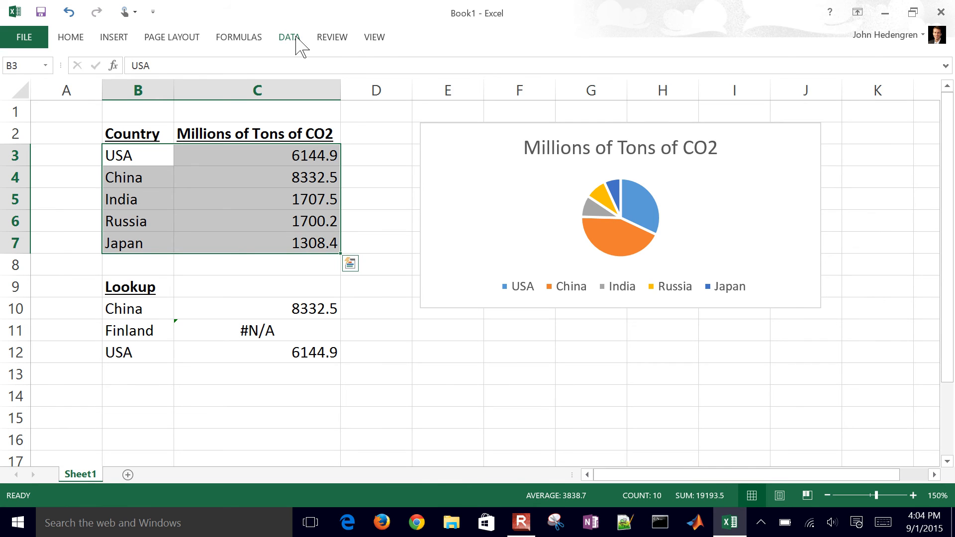
Step: Show the DATA ribbon tab with the country table B3:C7 selected
left_click(289, 37)
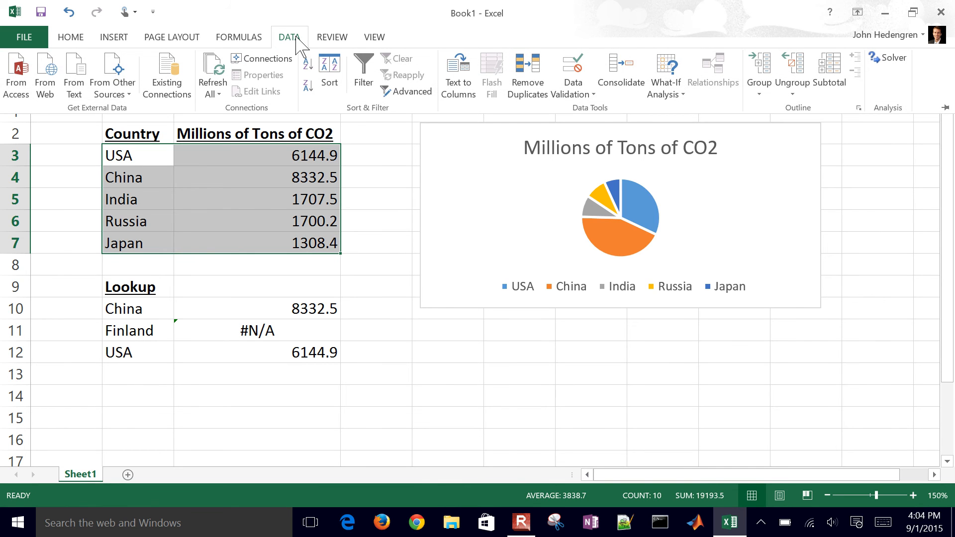
mouse_move(329, 71)
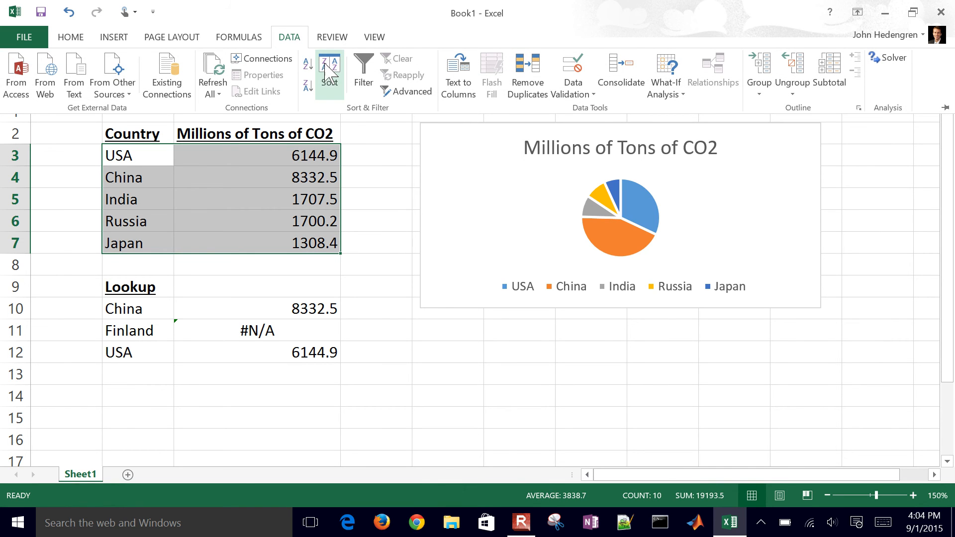
Step: Sort B3:C7 by column B values, A to Z, with 'My data has headers' unchecked
left_click(328, 71)
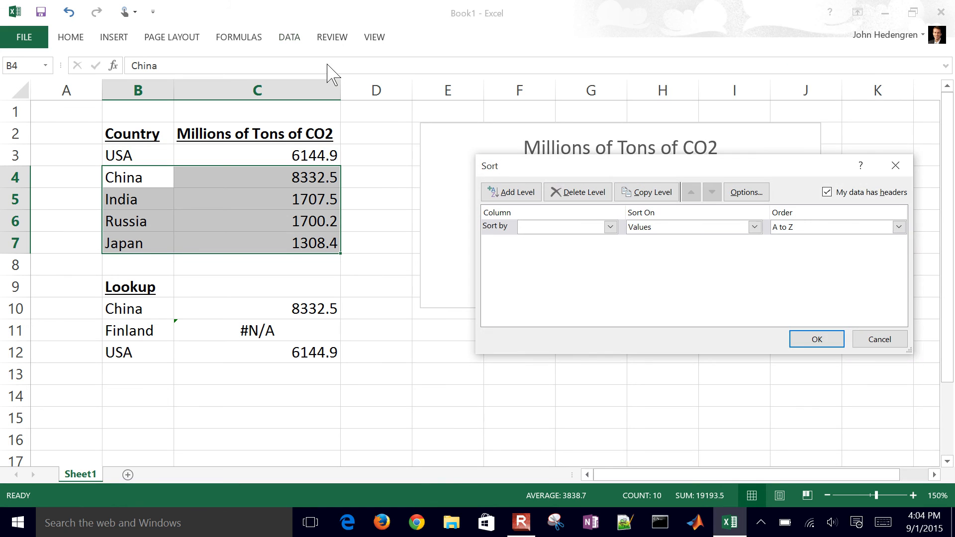
mouse_move(524, 226)
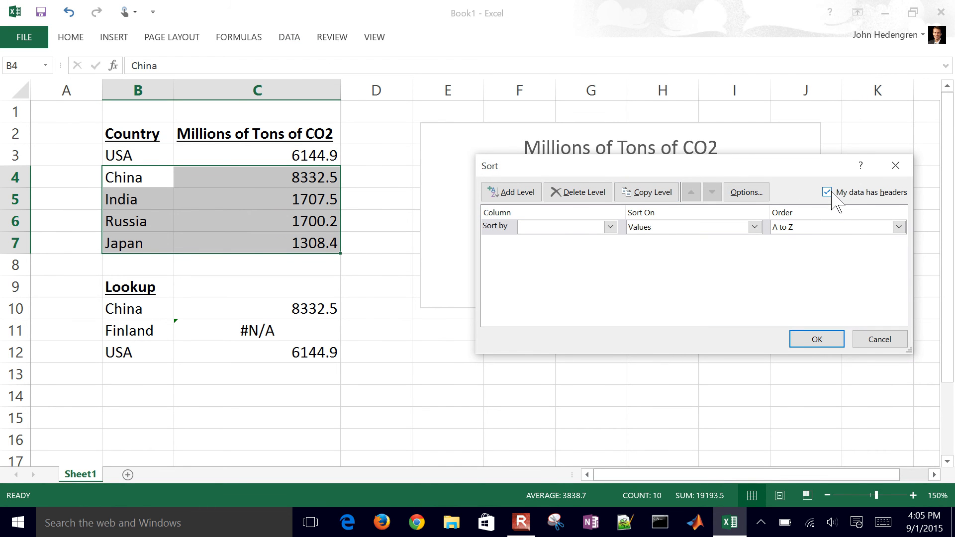
left_click(827, 192)
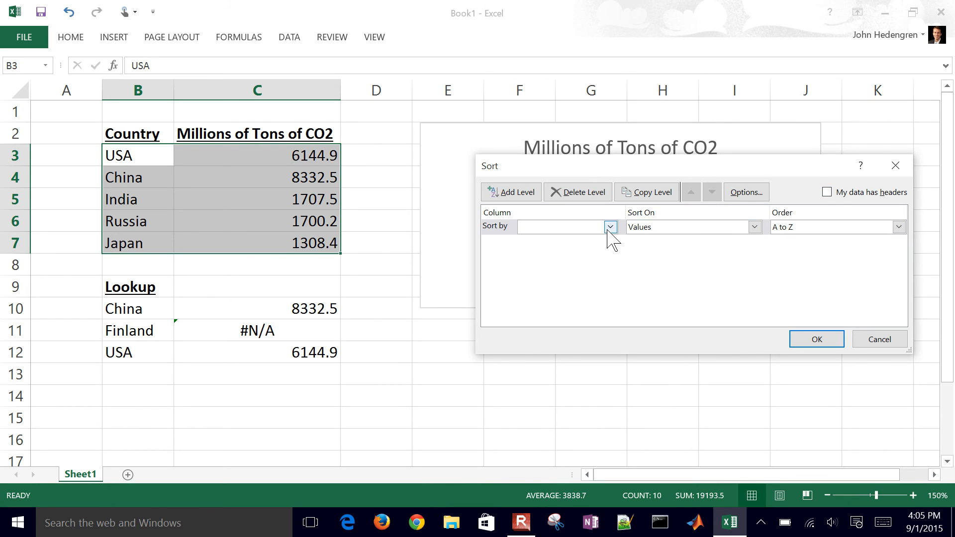
left_click(610, 227)
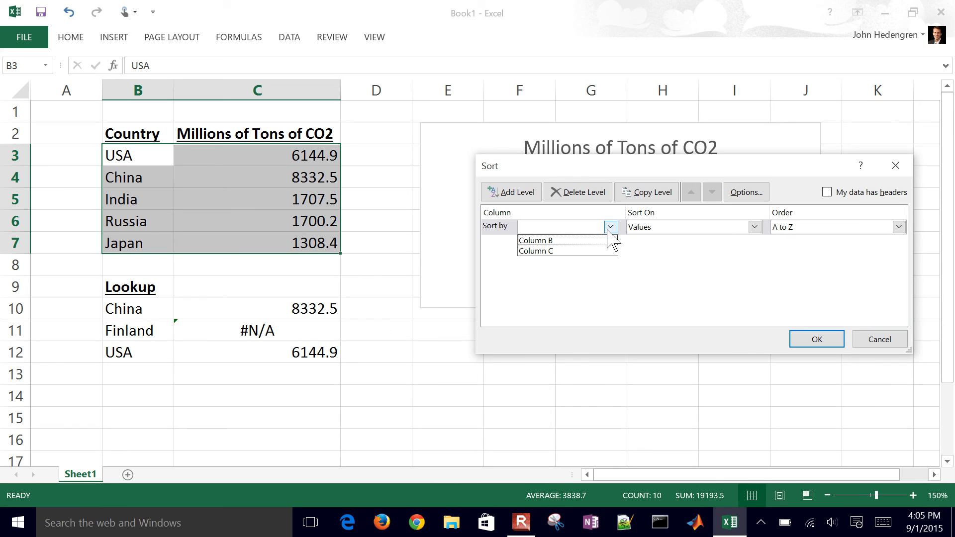
left_click(535, 240)
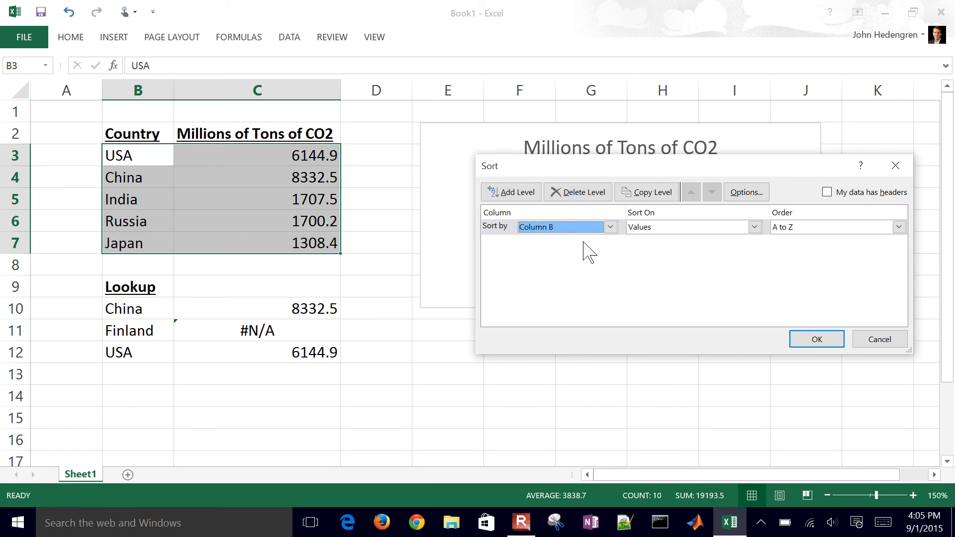
mouse_move(817, 339)
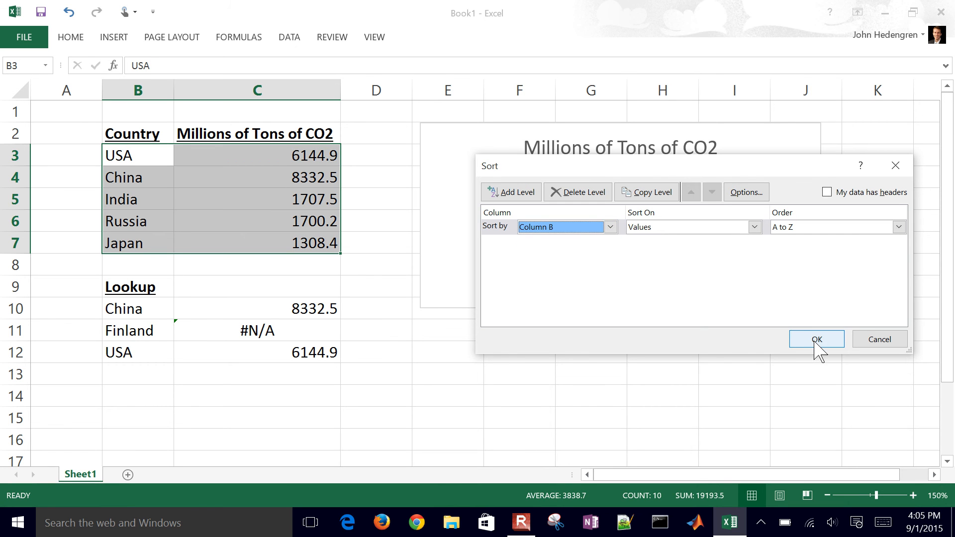
left_click(754, 227)
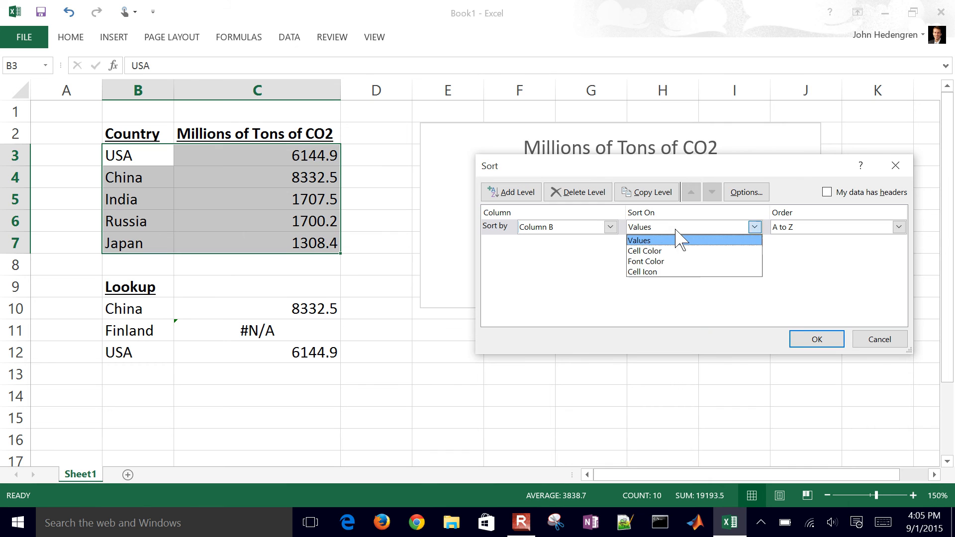
left_click(640, 240)
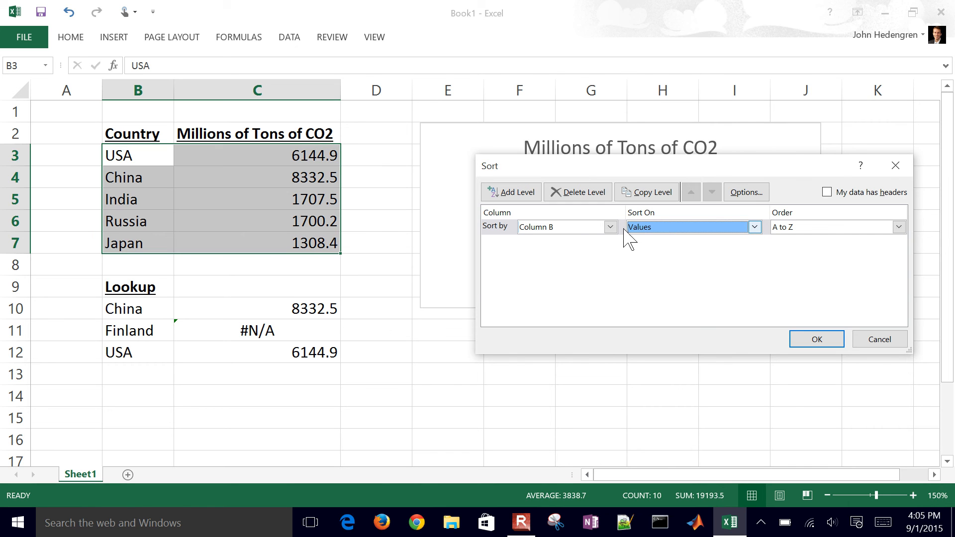
left_click(609, 227)
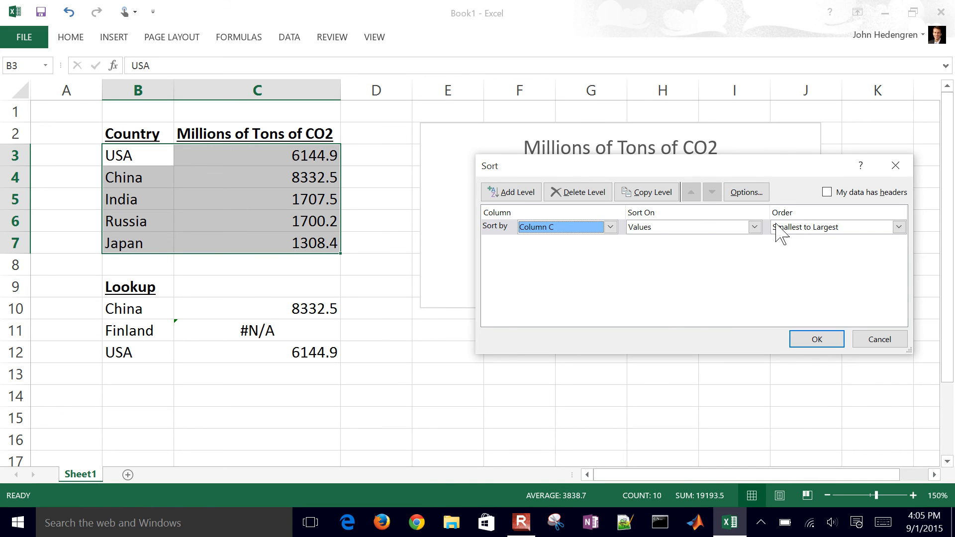
left_click(835, 227)
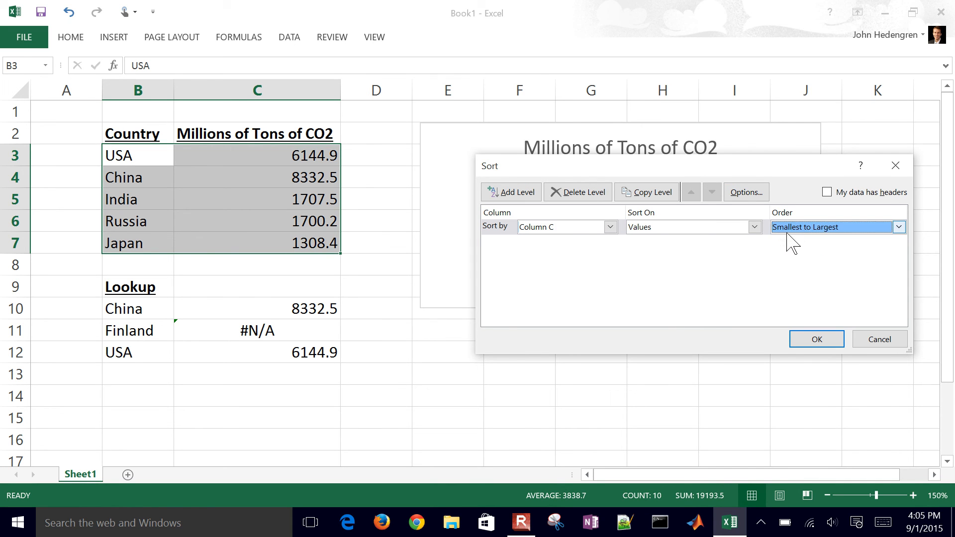
left_click(610, 227)
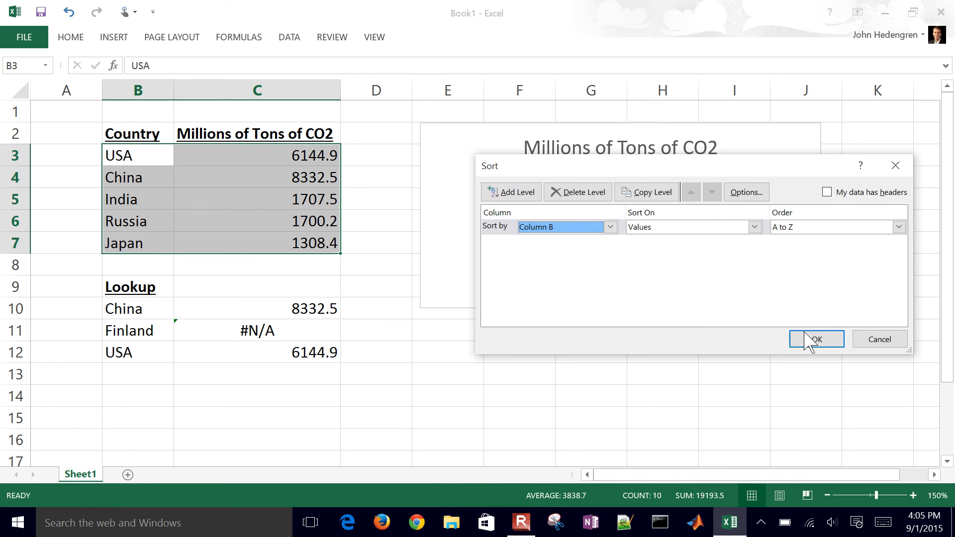
left_click(816, 339)
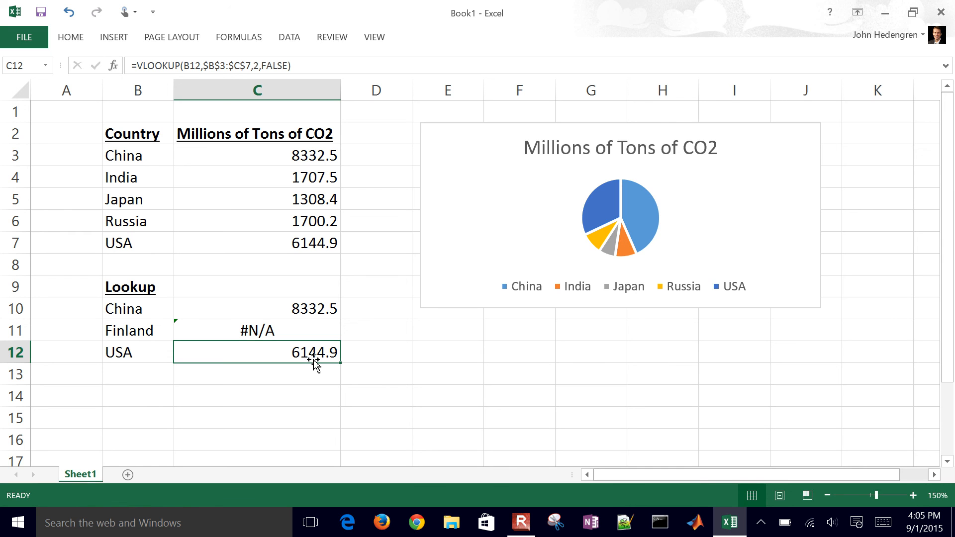
mouse_move(113, 156)
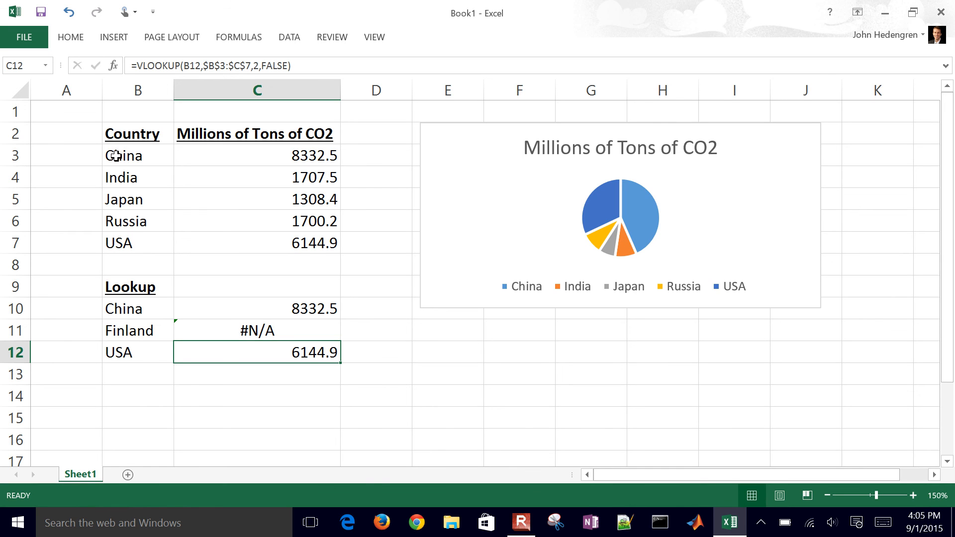
Step: Select the Country and CO2 table B2:C7, header row included
left_click(131, 133)
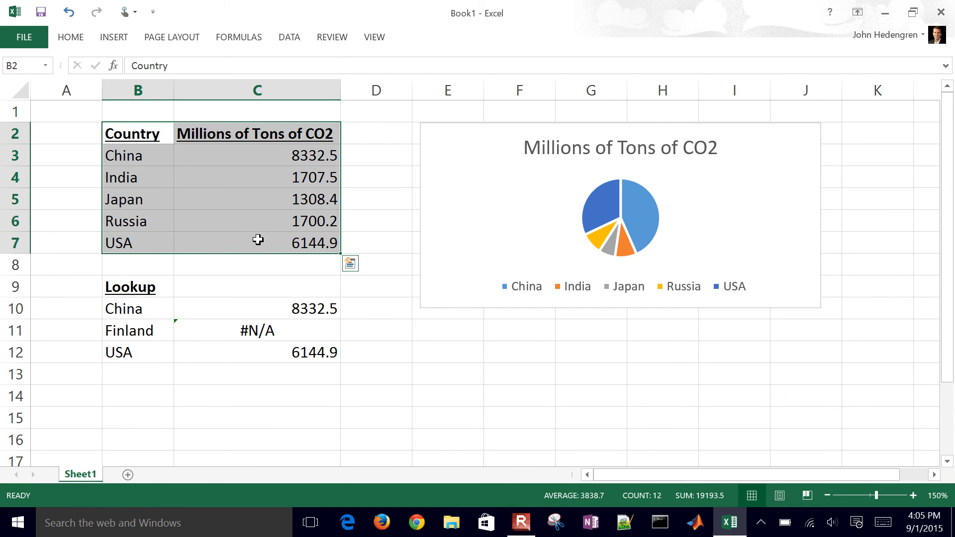
Step: Copy B2:C7 and paste it transposed at A14, then check cell C15
key("ctrl+c")
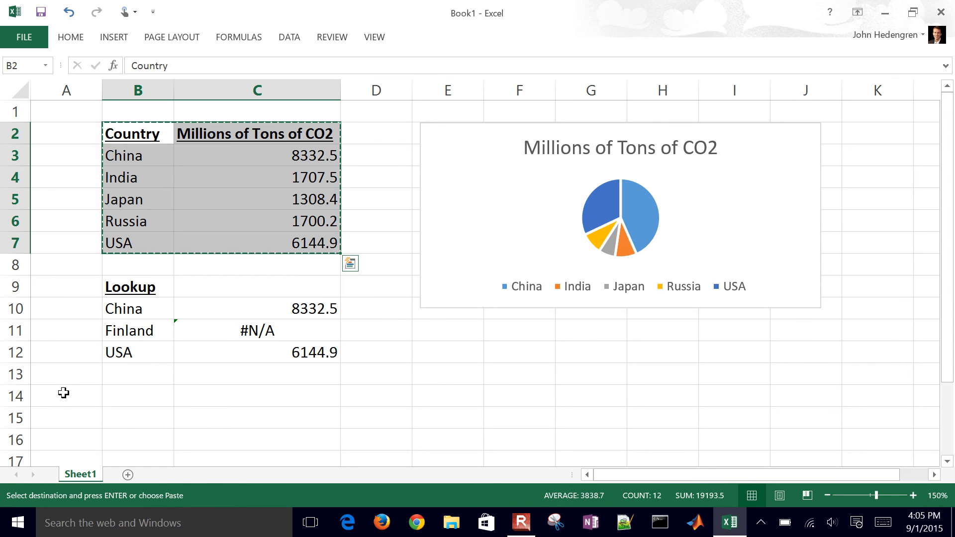
left_click(65, 396)
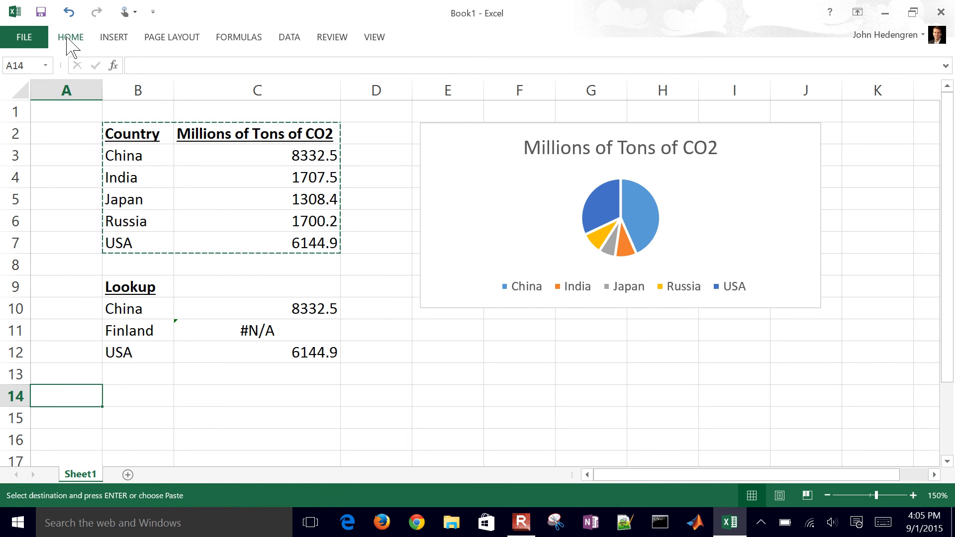
left_click(69, 38)
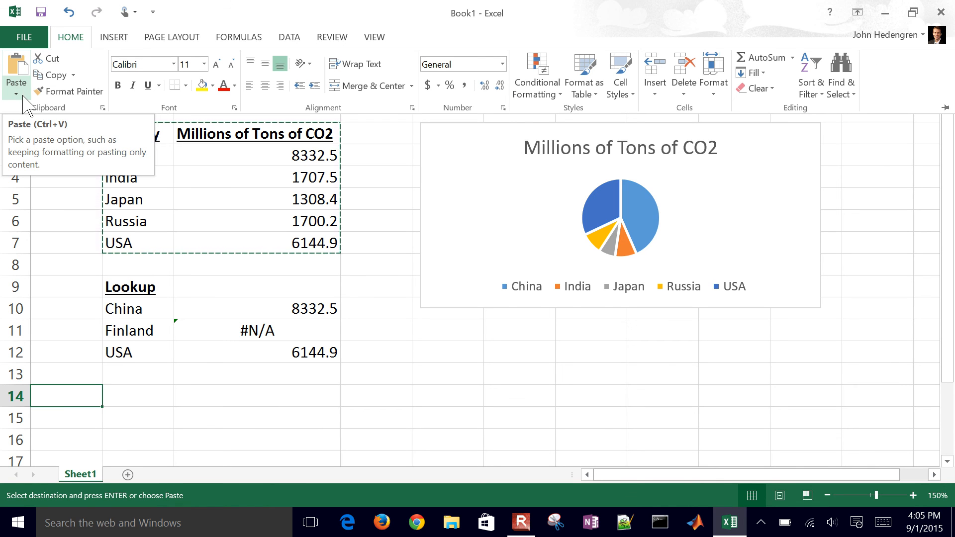
left_click(16, 94)
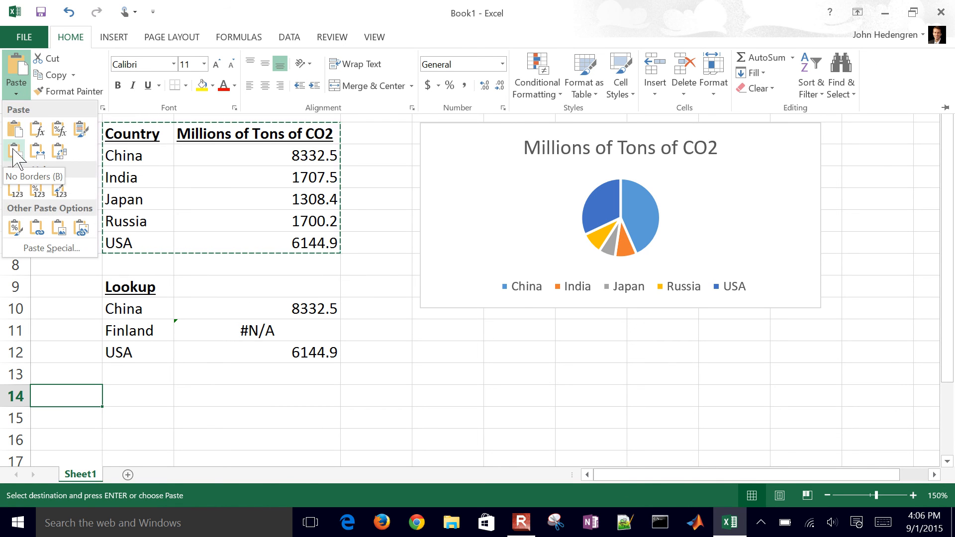
left_click(57, 150)
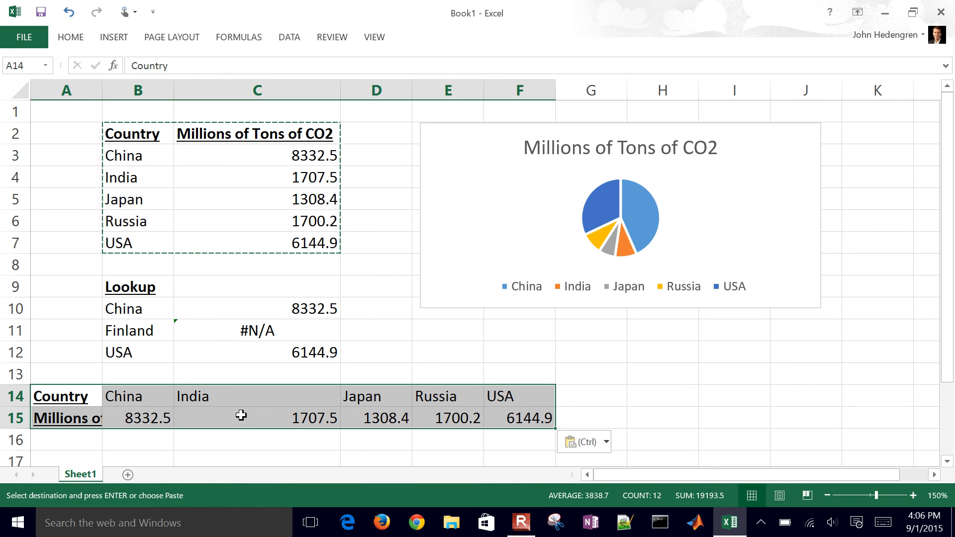
left_click(256, 418)
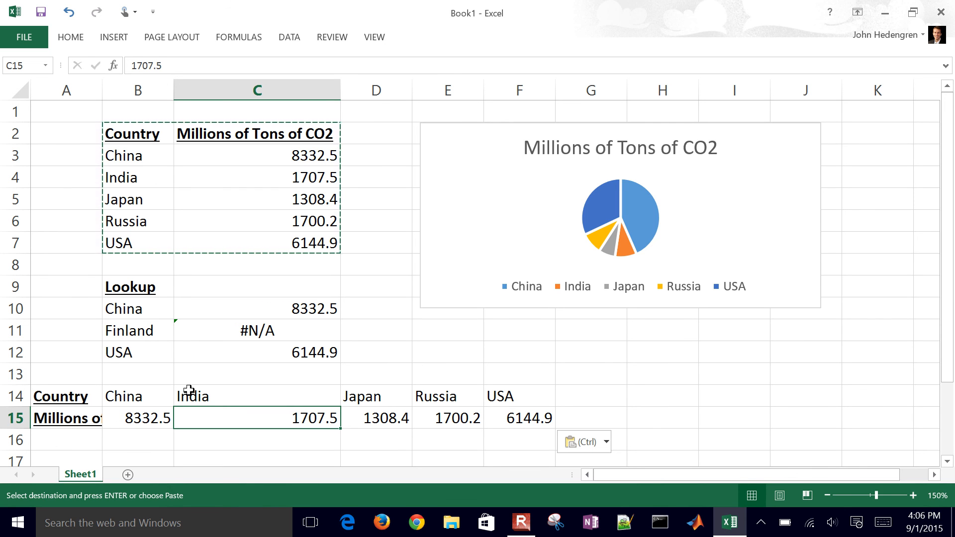
Step: Enter =HLOOKUP(B10,$B$14:$F$15,2,False) in D10, returning 8332.5 for China
left_click(376, 308)
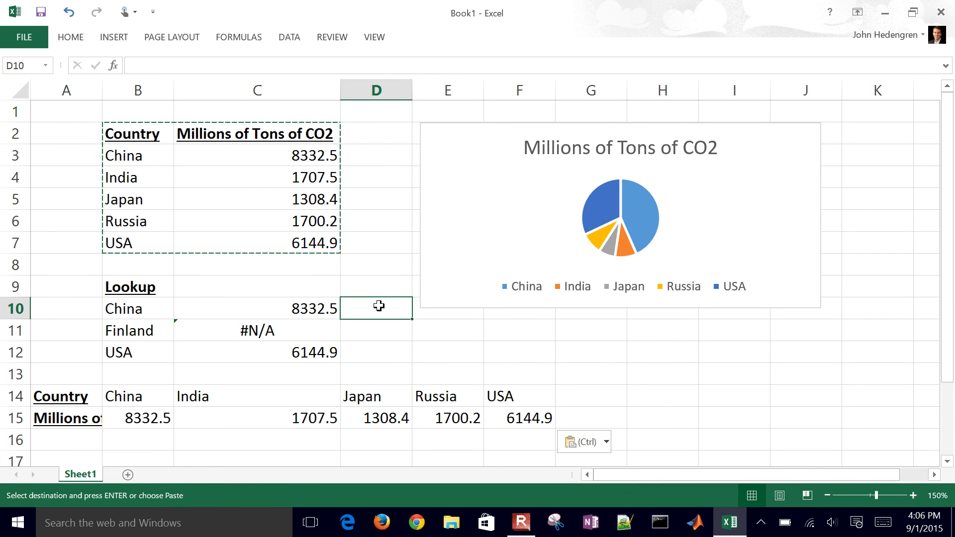
type("=")
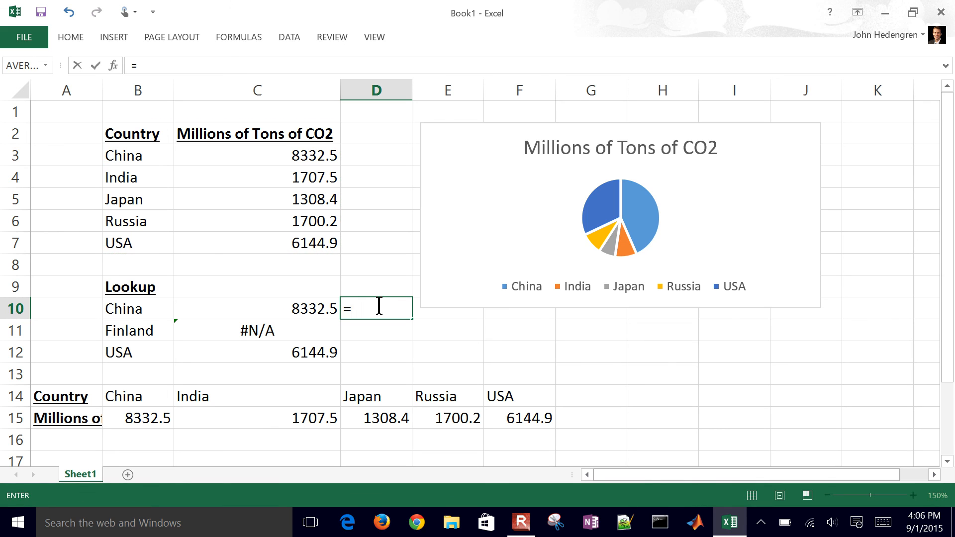
type("hloo")
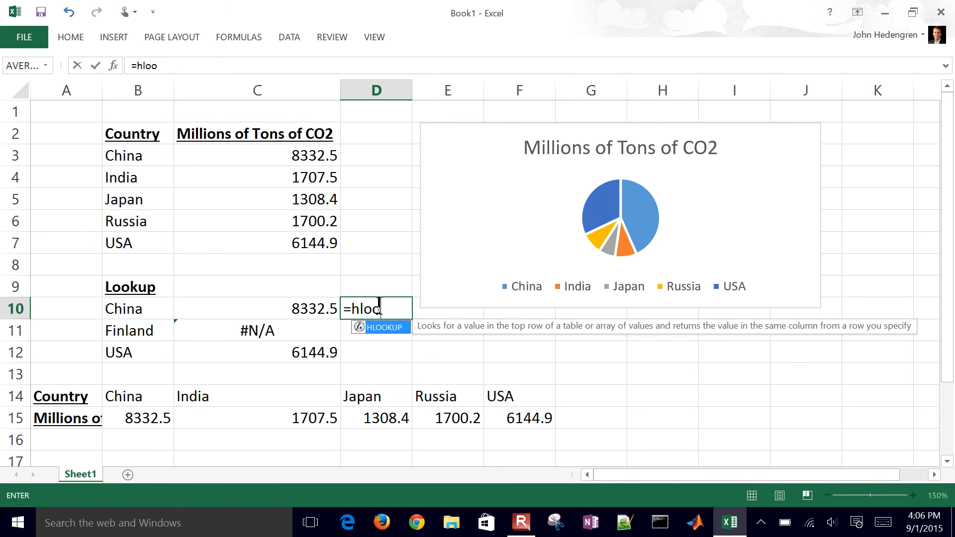
type("kup(")
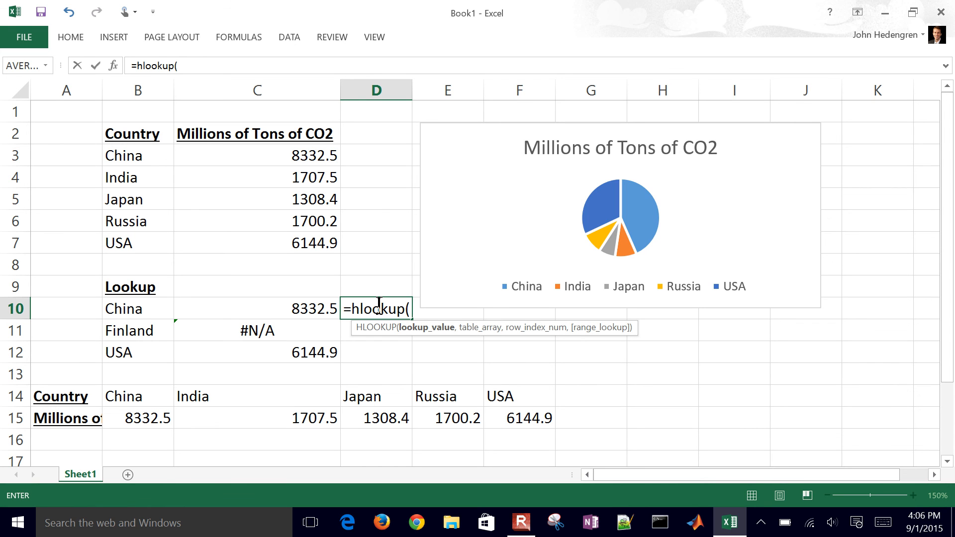
left_click(138, 309)
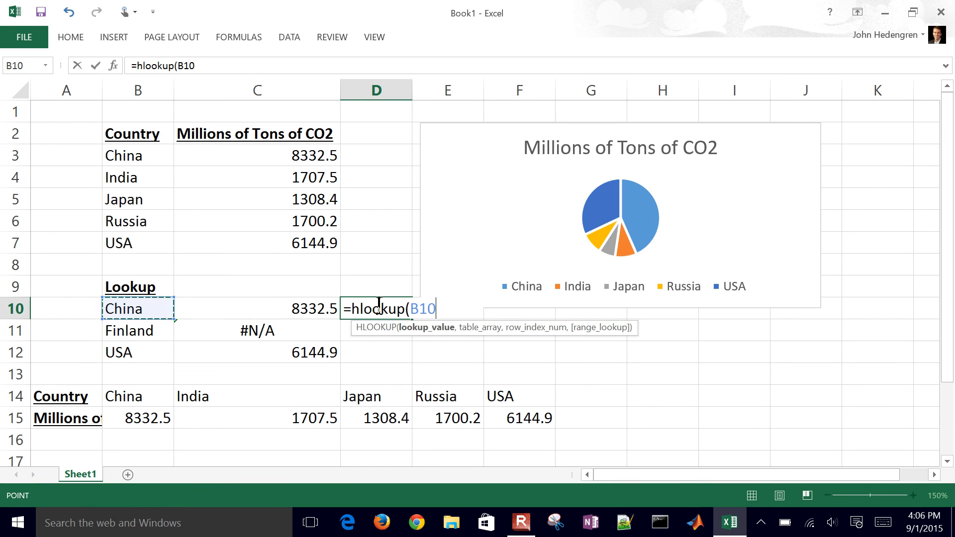
type(",B14:F15")
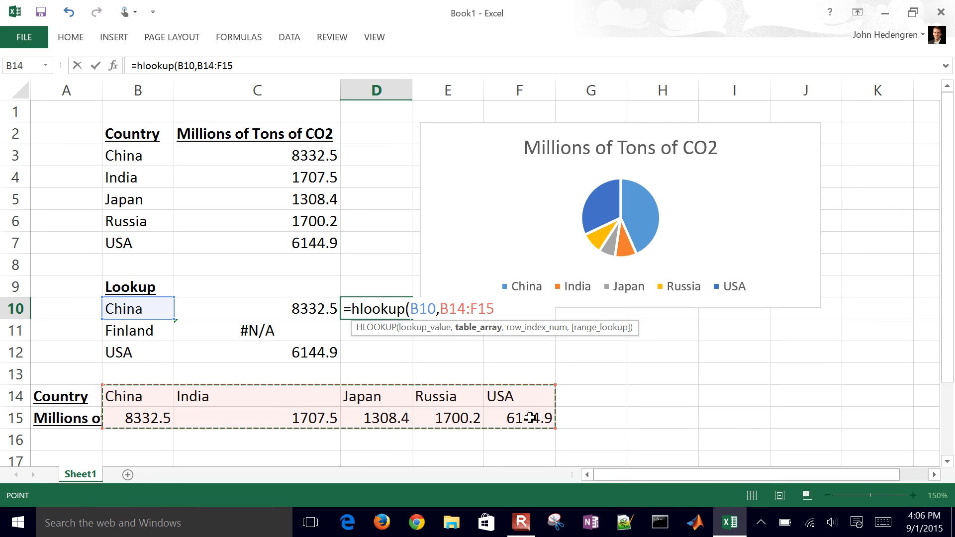
key("F4")
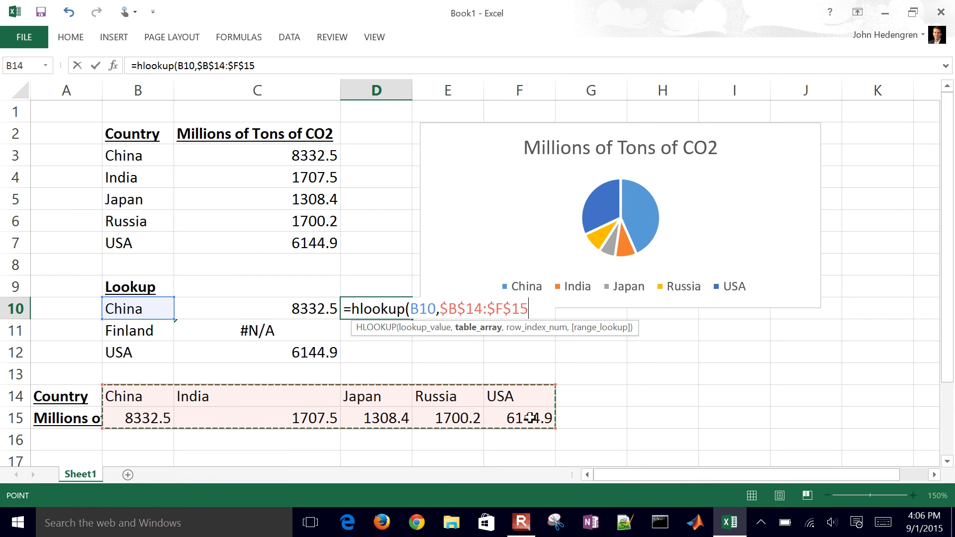
type(",")
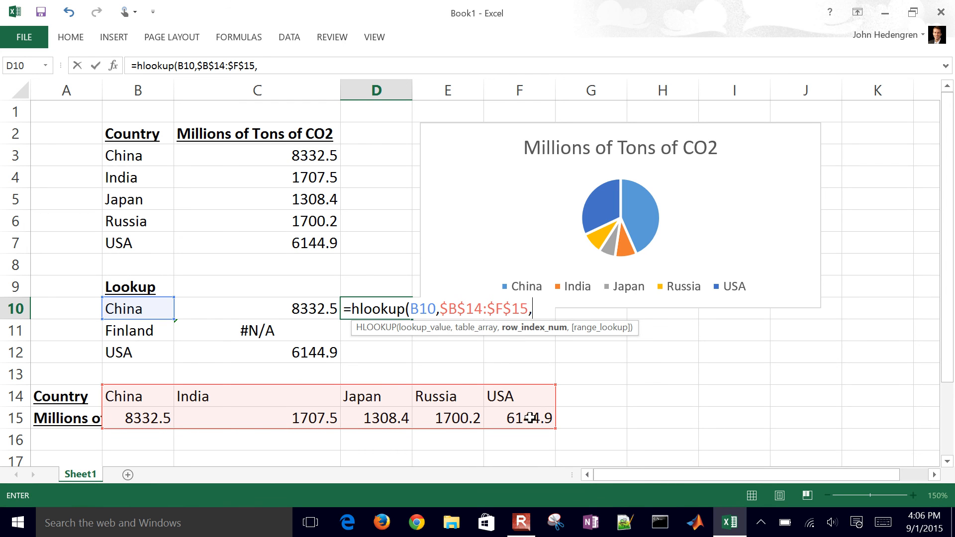
type("2")
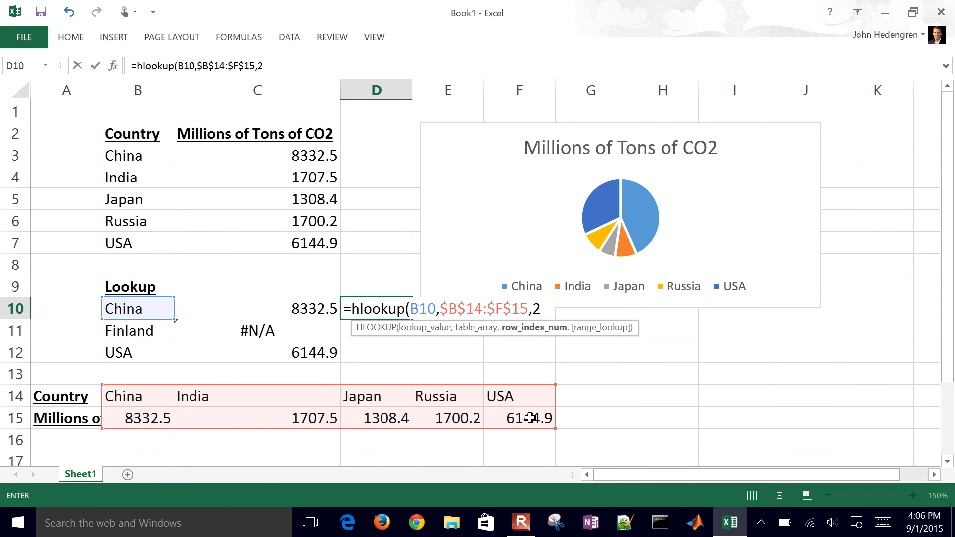
type("False)")
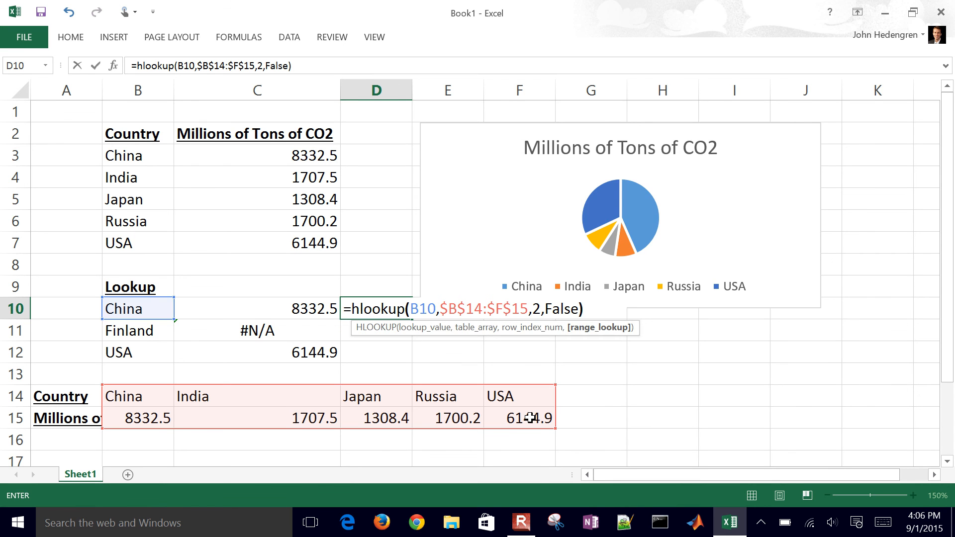
key("Return")
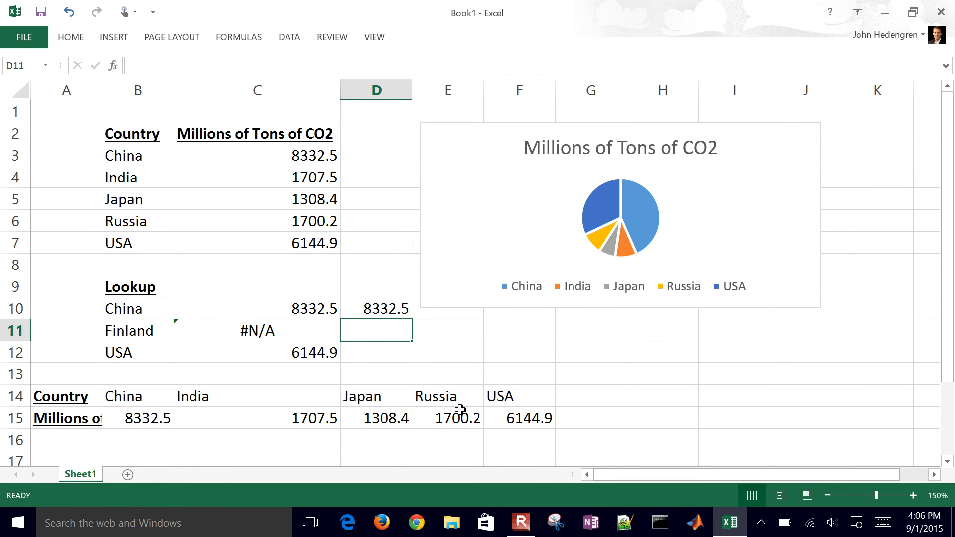
left_click(375, 309)
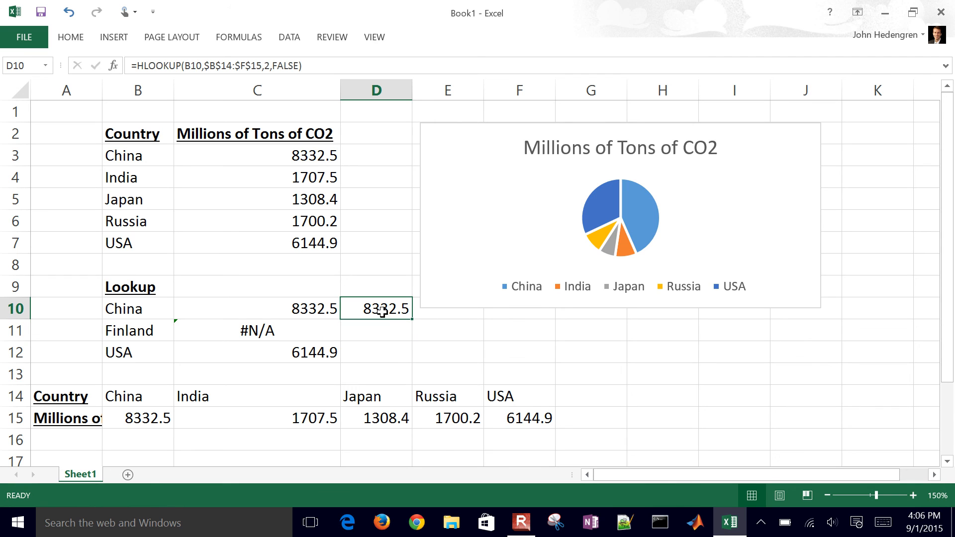
mouse_move(413, 321)
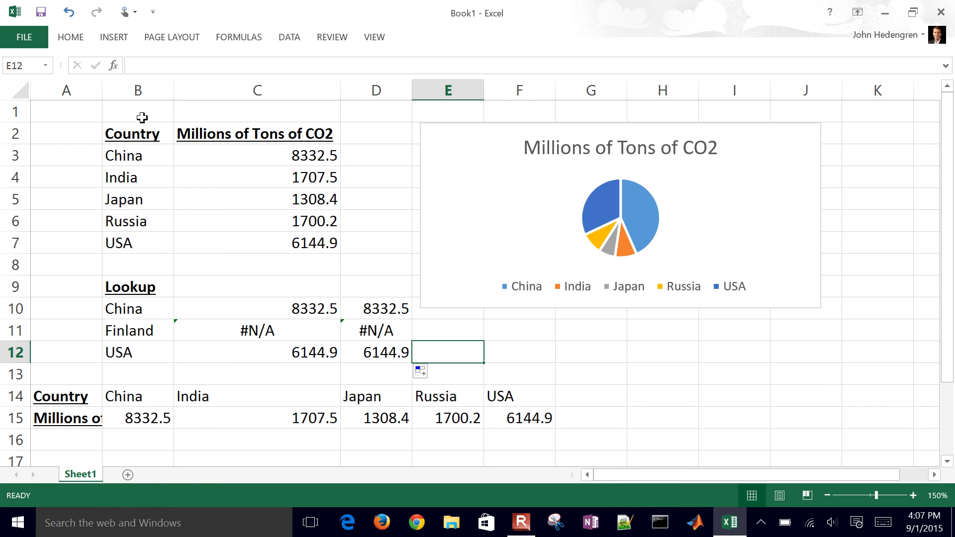
mouse_move(113, 65)
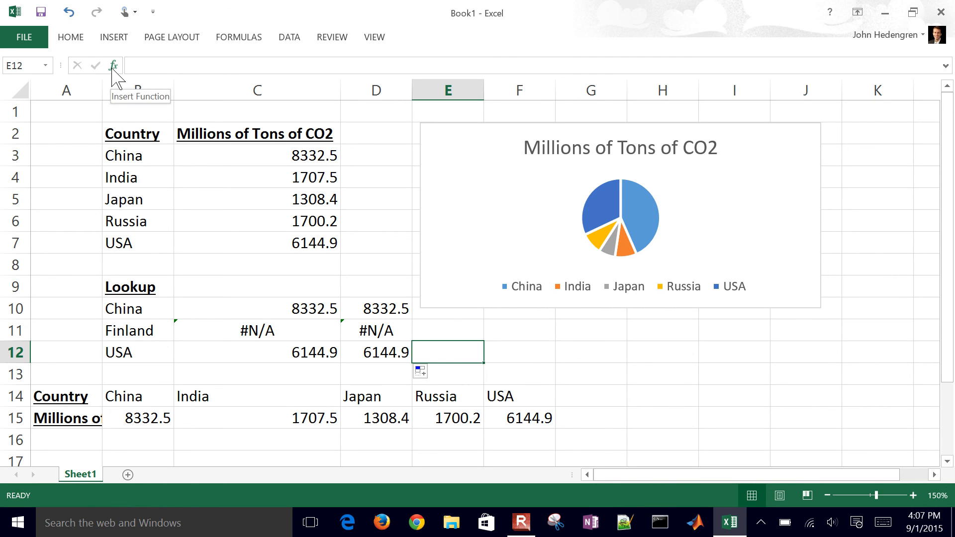
left_click(113, 65)
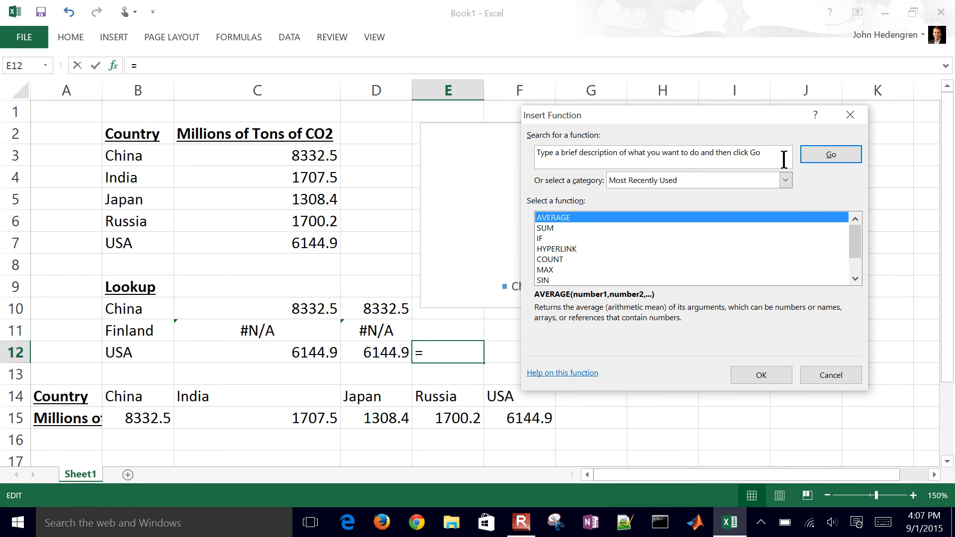
left_click(829, 374)
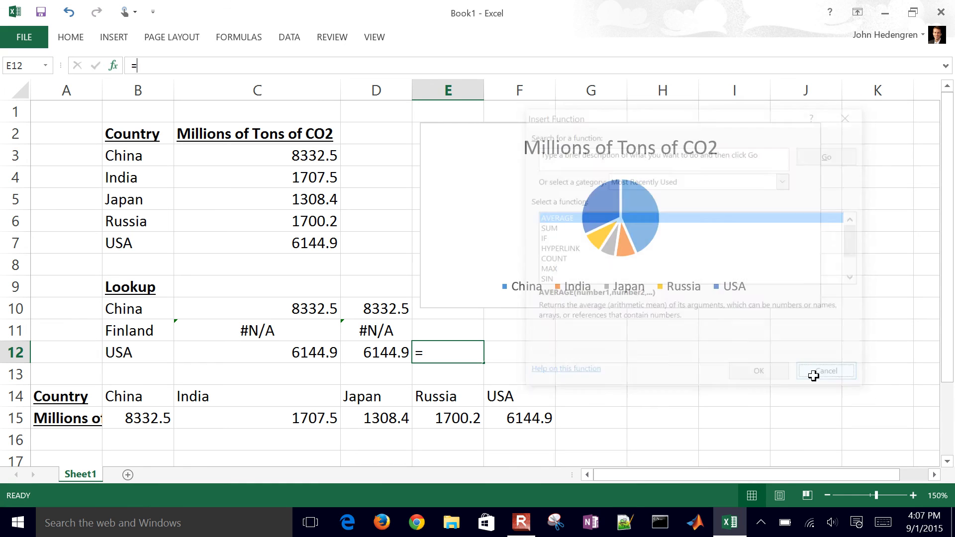
left_click(825, 371)
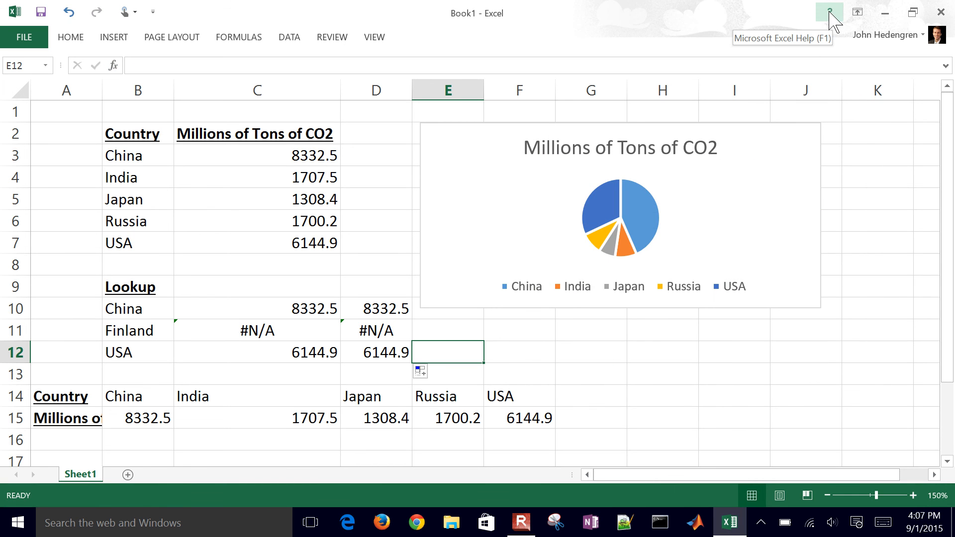